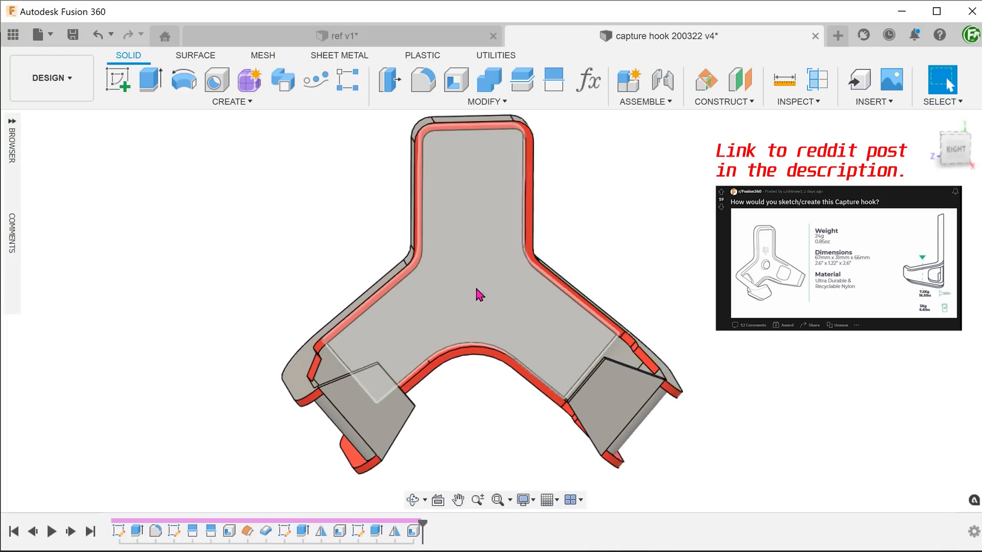
Orbit the finished hook and move the section plane to inspect its ribbed flanges.
left_click_drag(479, 294, 164, 299)
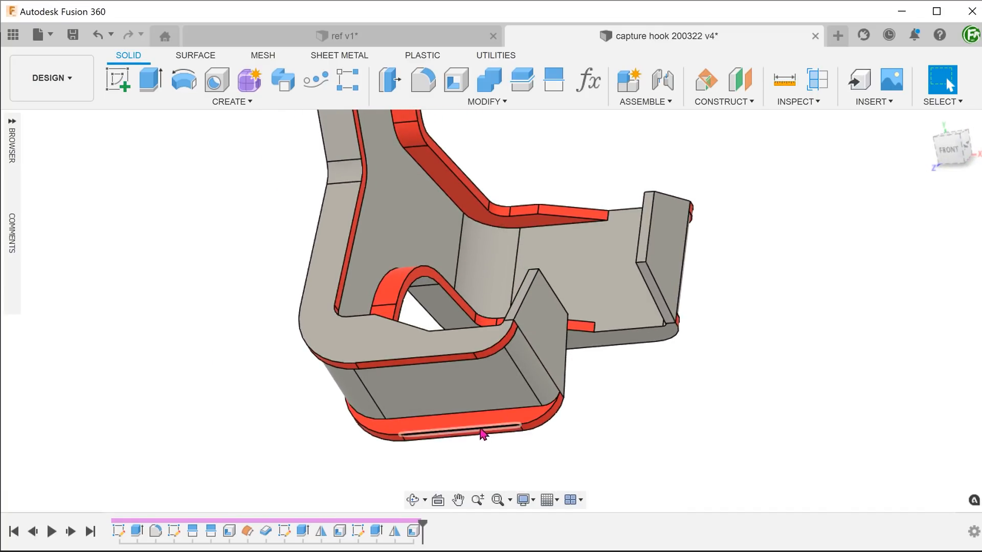
left_click_drag(482, 435, 605, 438)
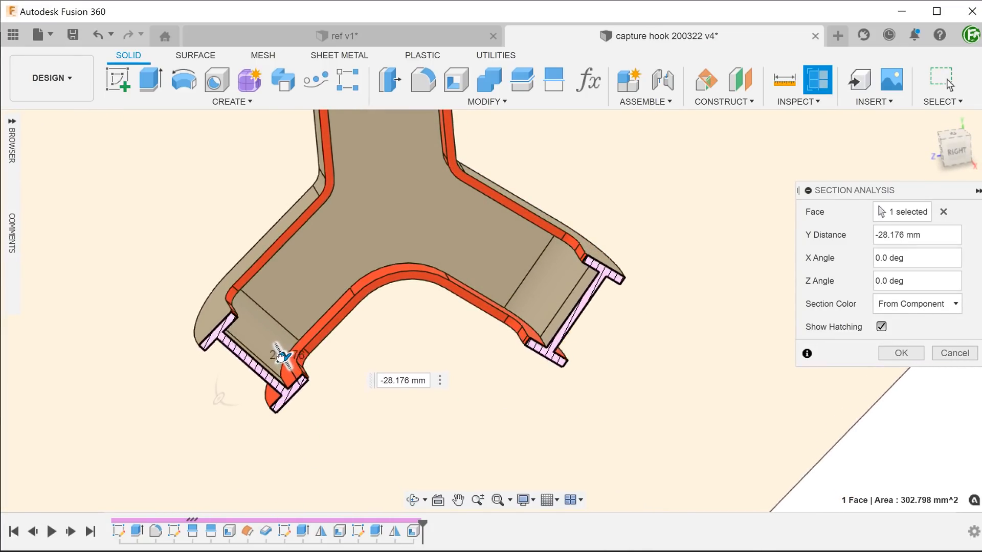
left_click_drag(282, 356, 275, 347)
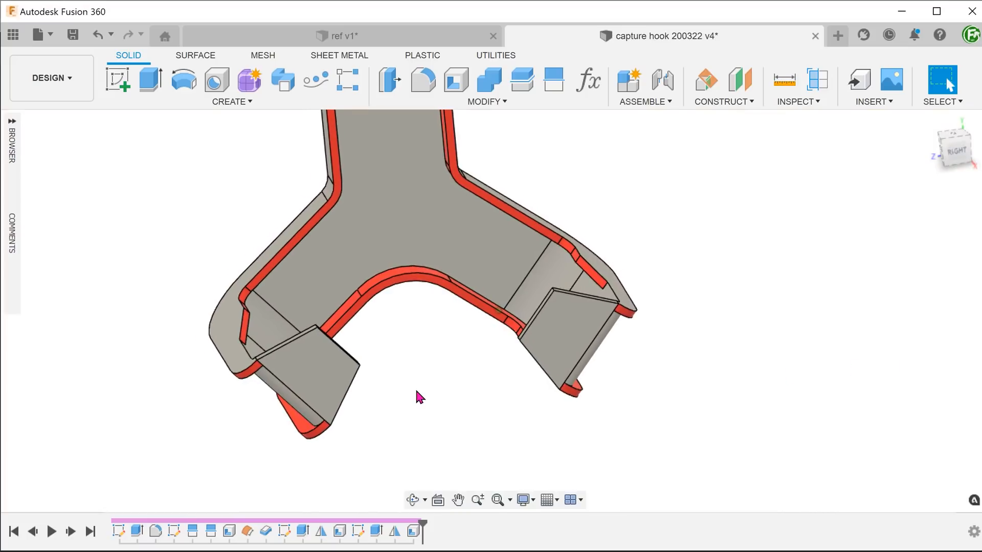
left_click_drag(419, 396, 581, 395)
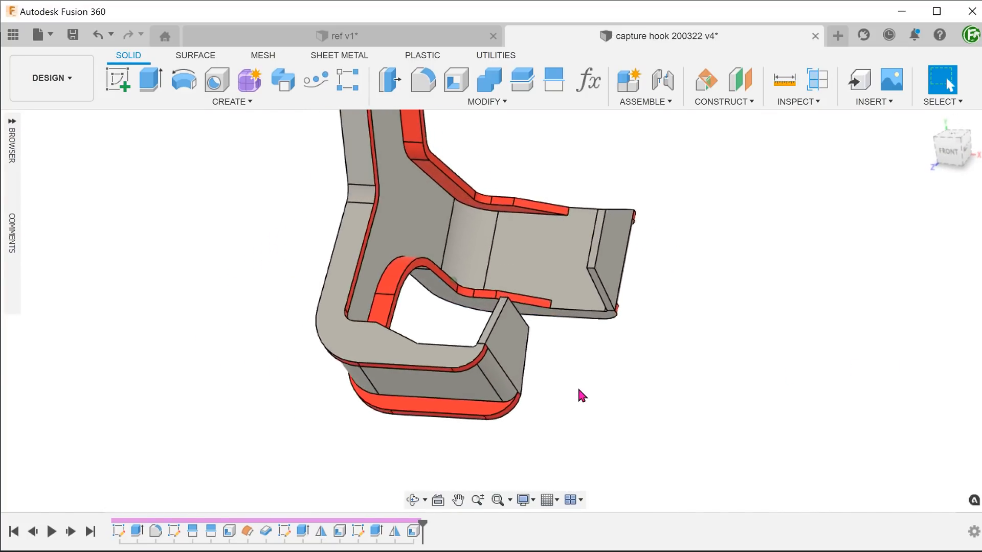
left_click_drag(582, 394, 451, 430)
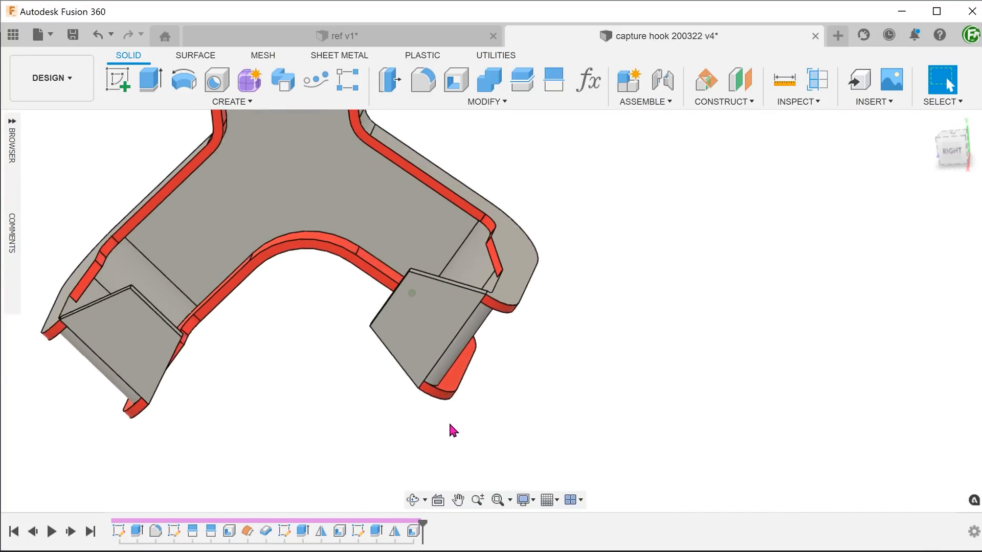
left_click_drag(453, 430, 653, 384)
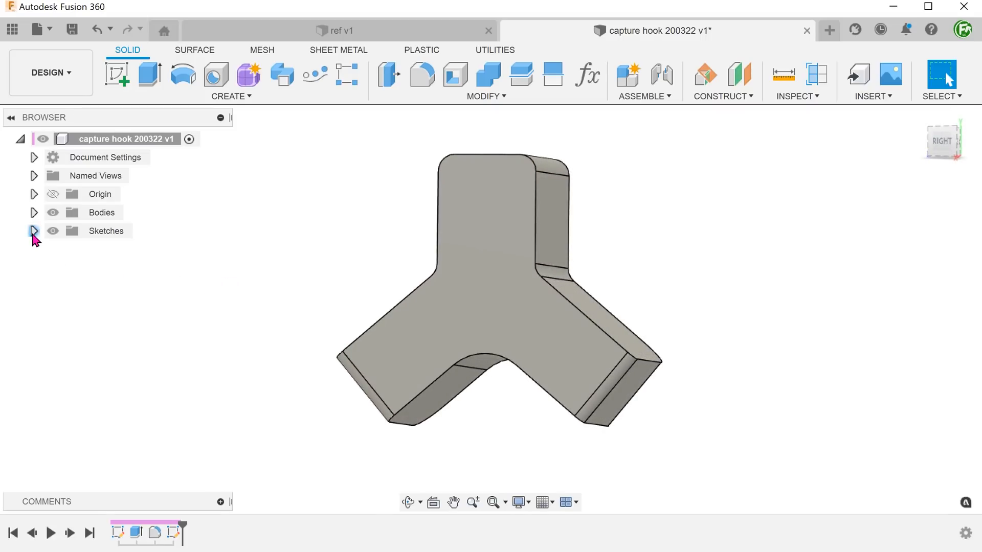
Hide the main profile sketch and show the flange end profile sketch on the block.
left_click(34, 231)
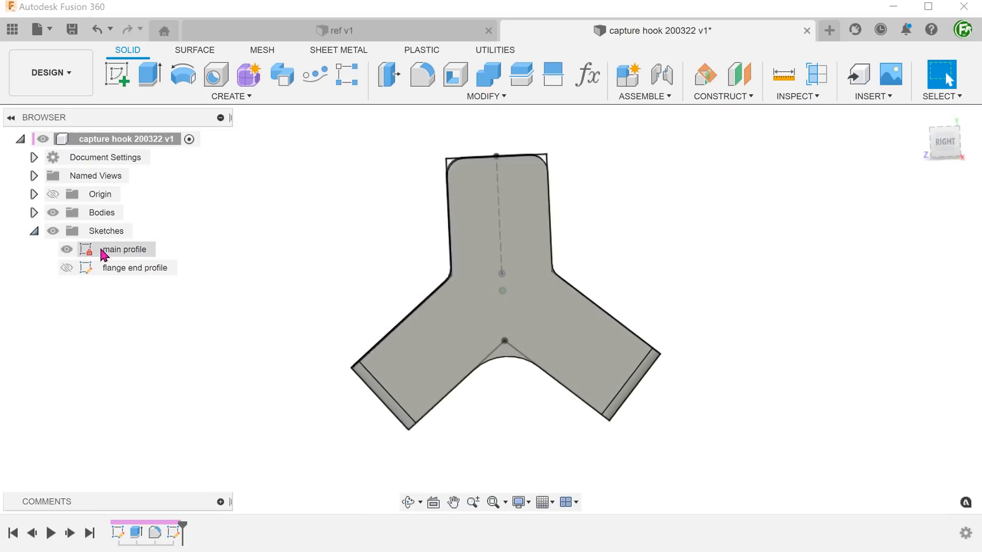
left_click(124, 249)
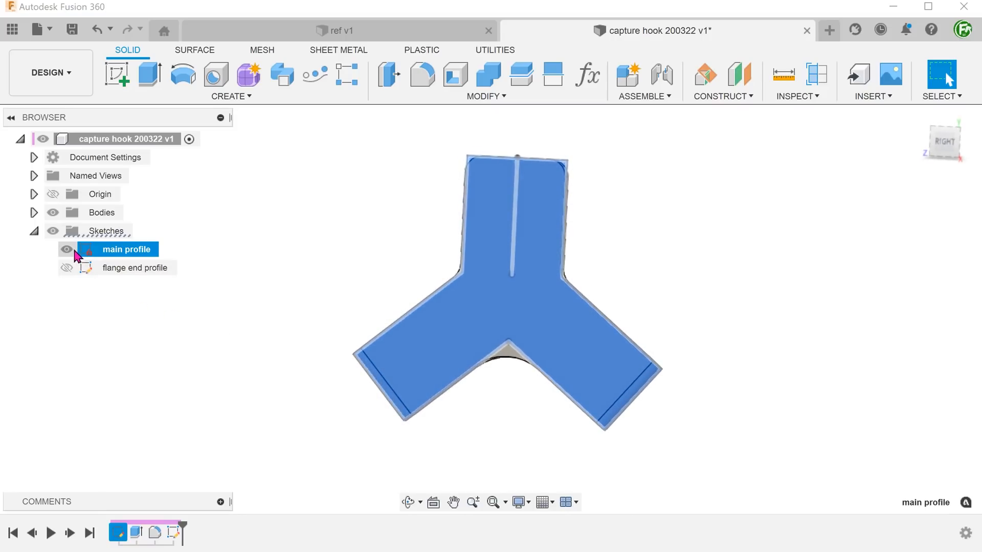
left_click(65, 248)
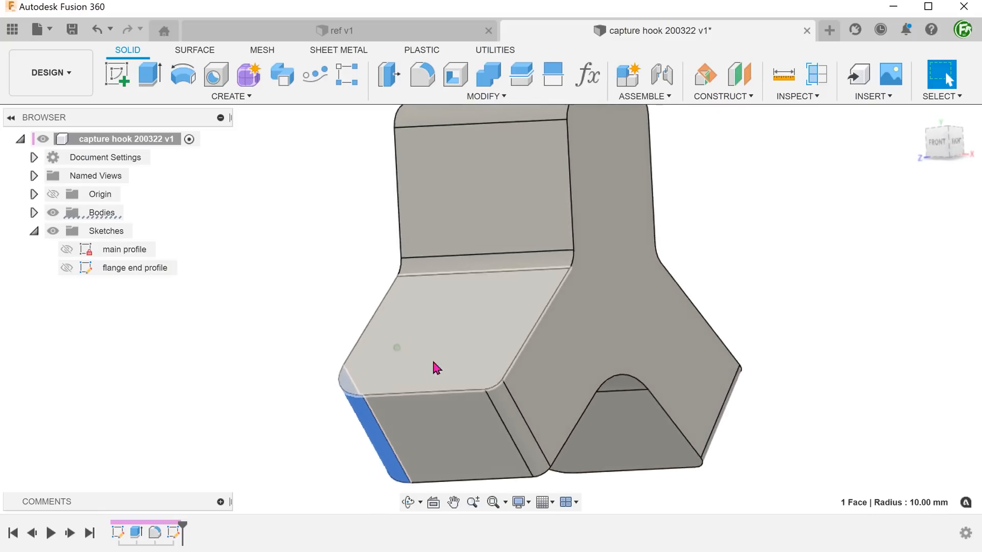
left_click_drag(435, 368, 485, 393)
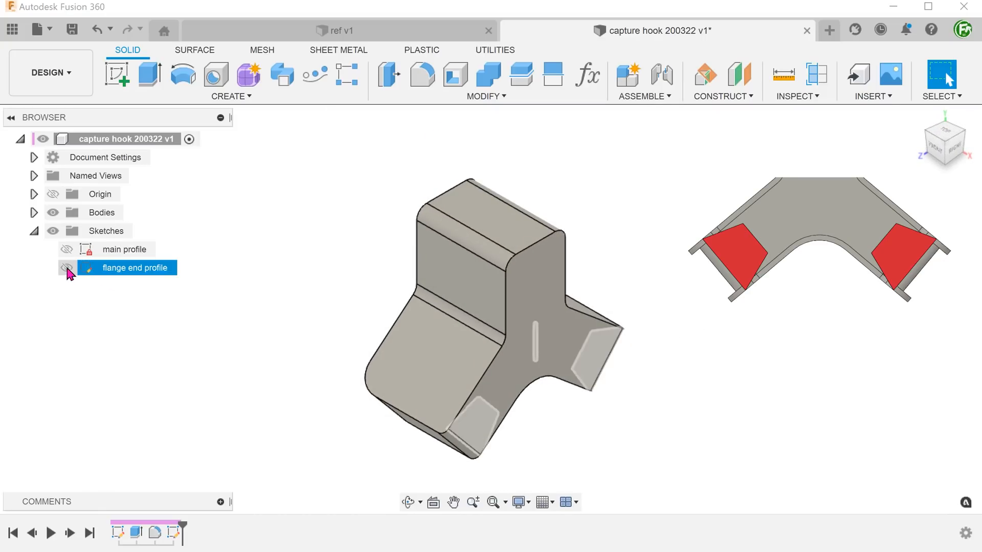
left_click(67, 268)
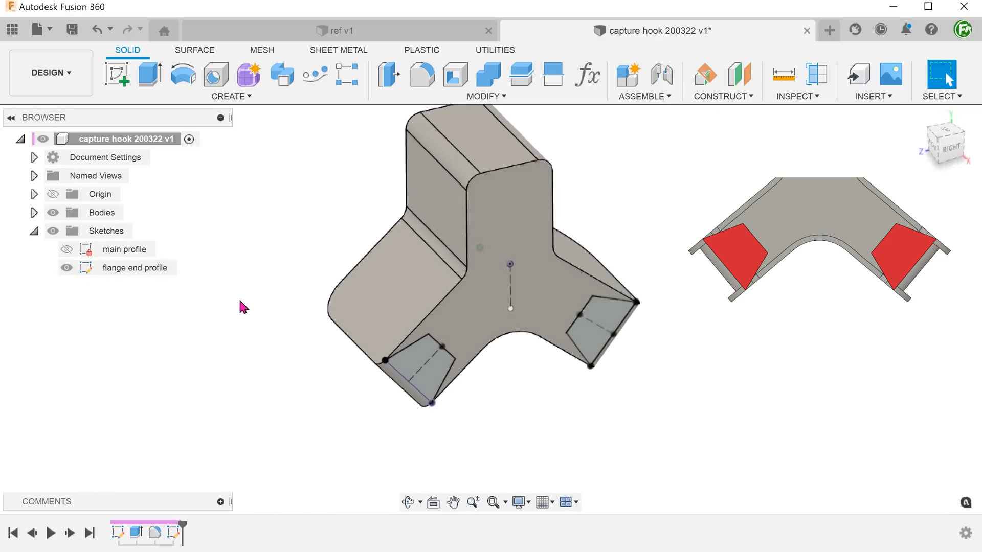
left_click(133, 268)
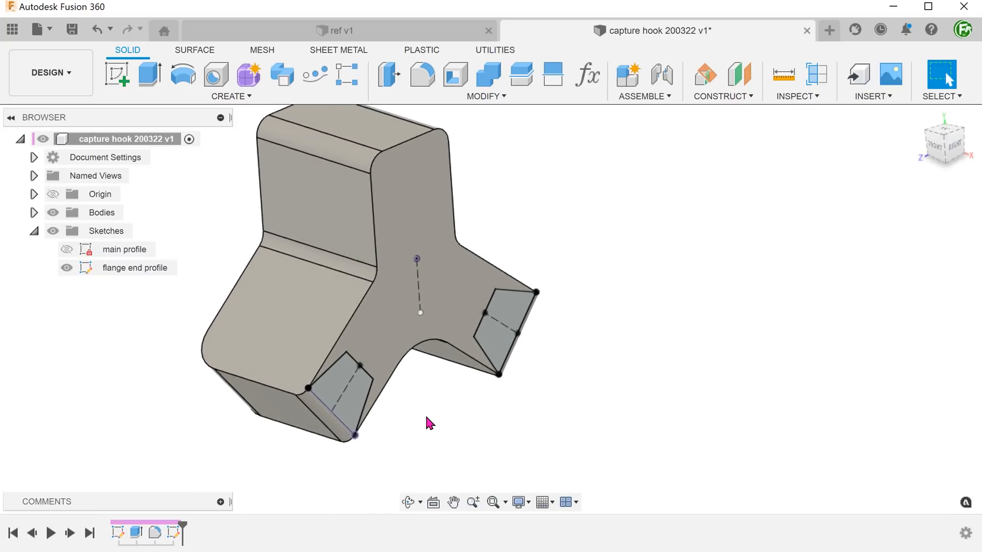
left_click(486, 96)
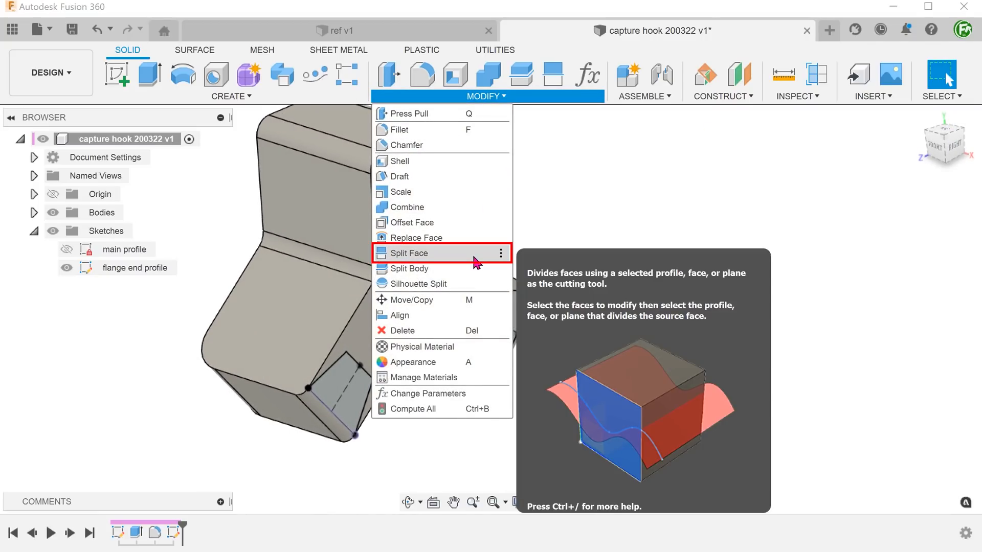
Split the top face of the block along the flange end profile outline.
left_click(409, 253)
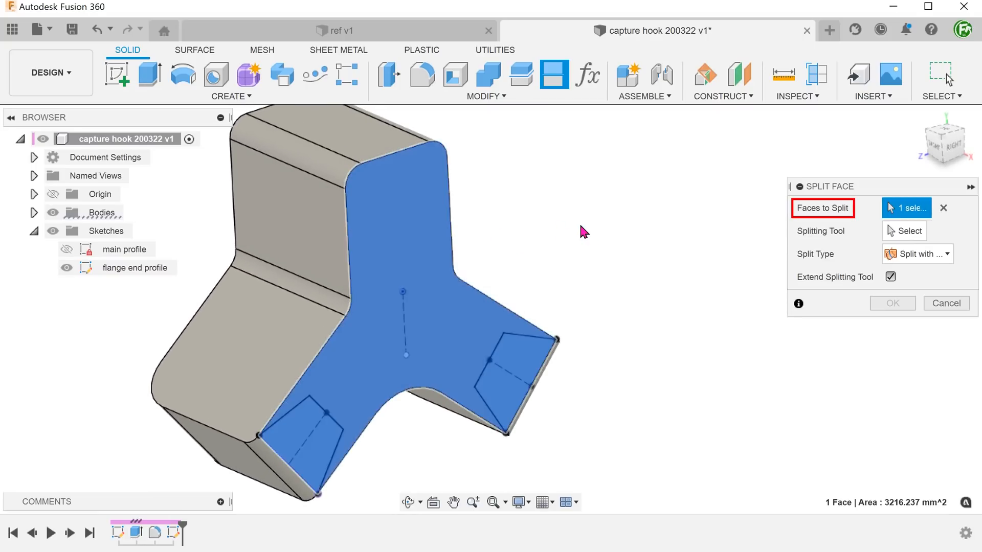
left_click(907, 230)
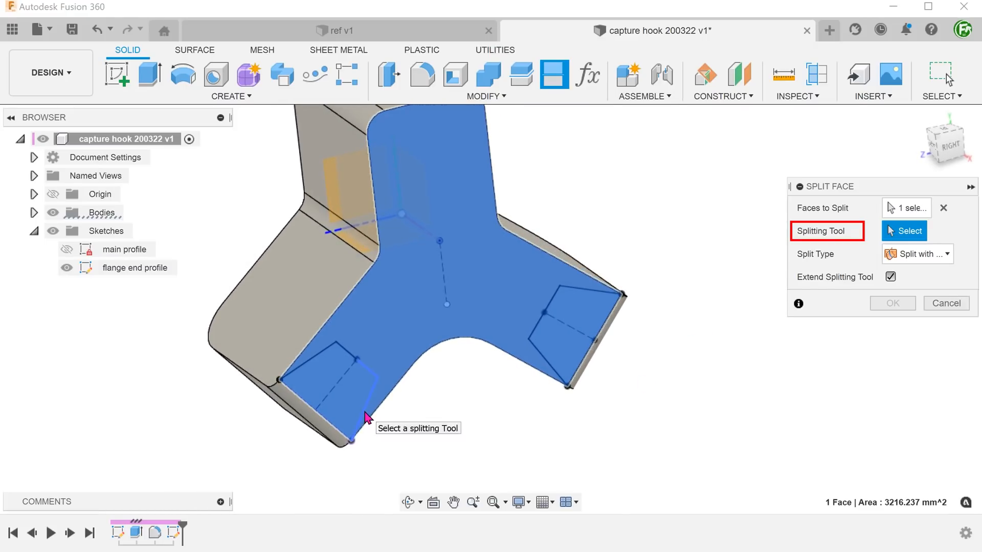
left_click(307, 385)
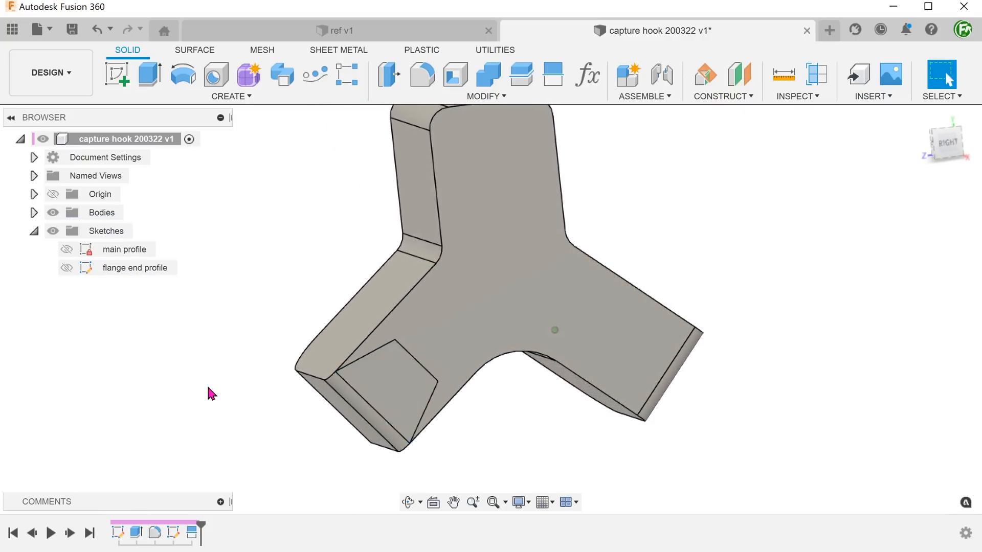
left_click(67, 267)
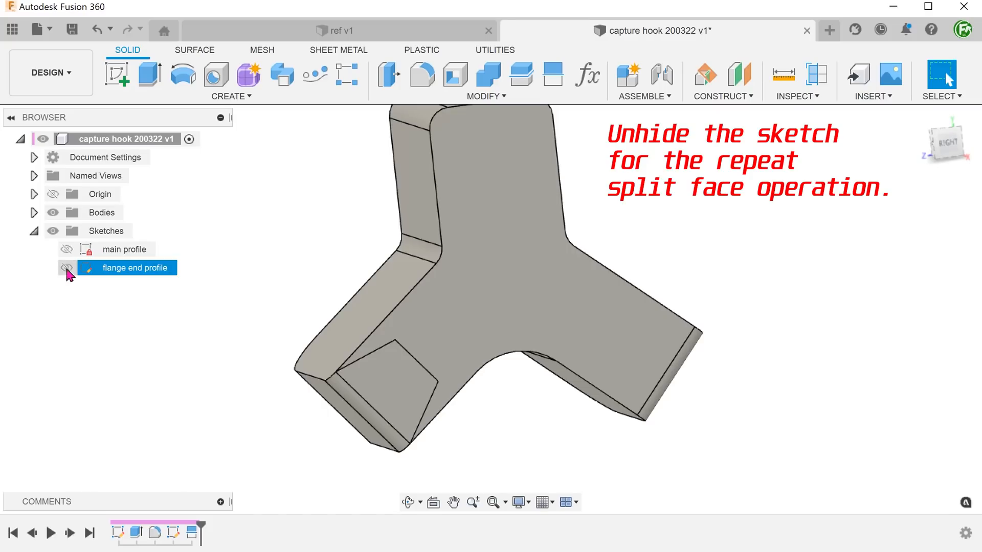
Split the opposite flat face along the same flange end outline.
left_click(66, 268)
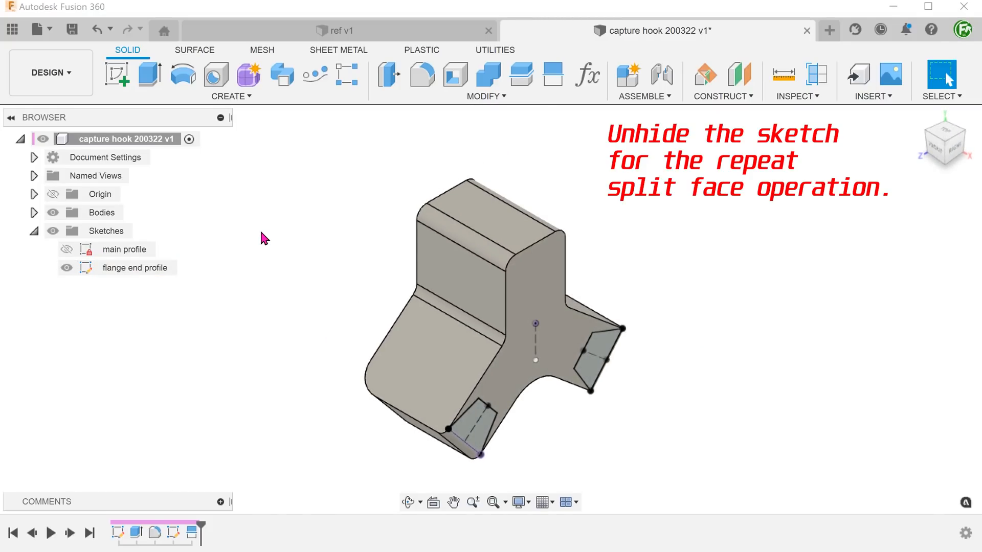
right_click(262, 238)
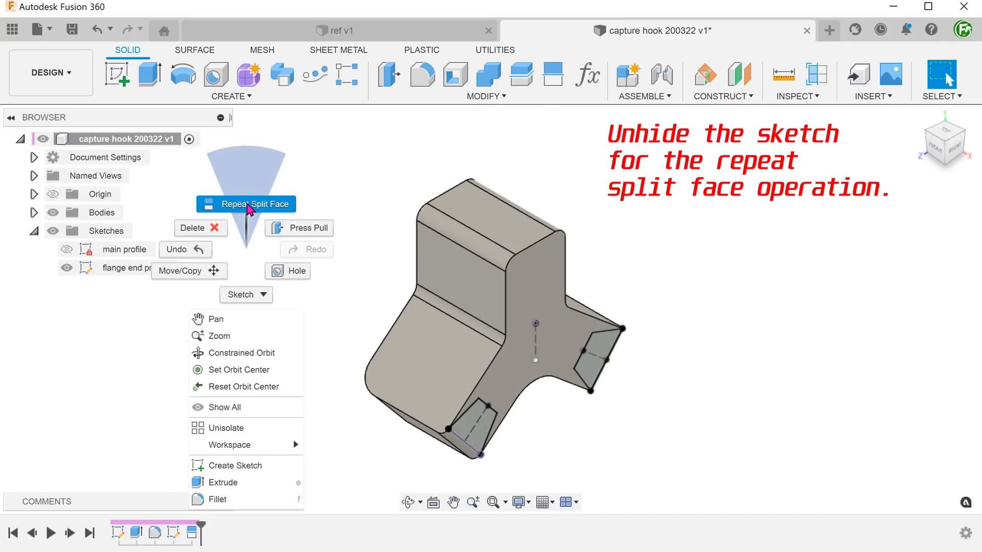
left_click(254, 203)
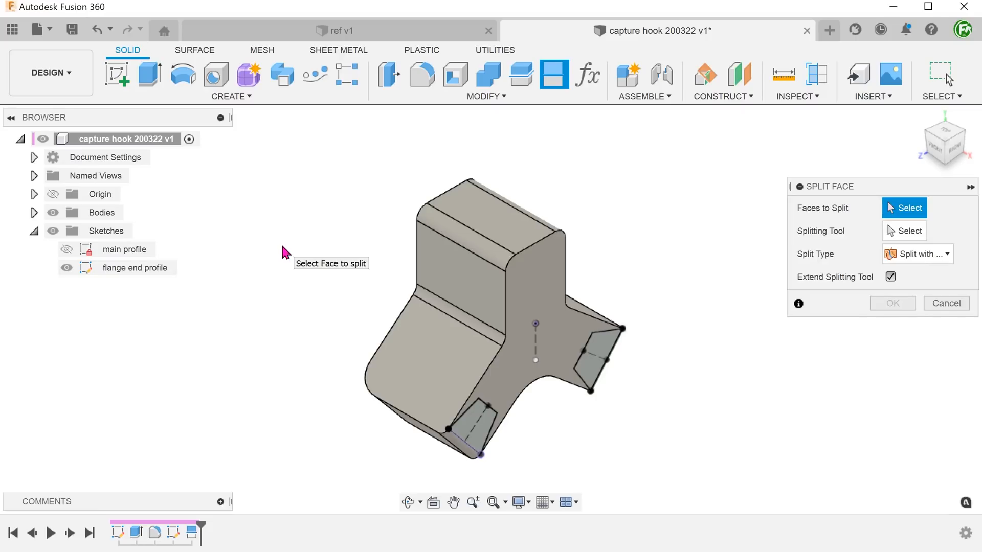
left_click(501, 282)
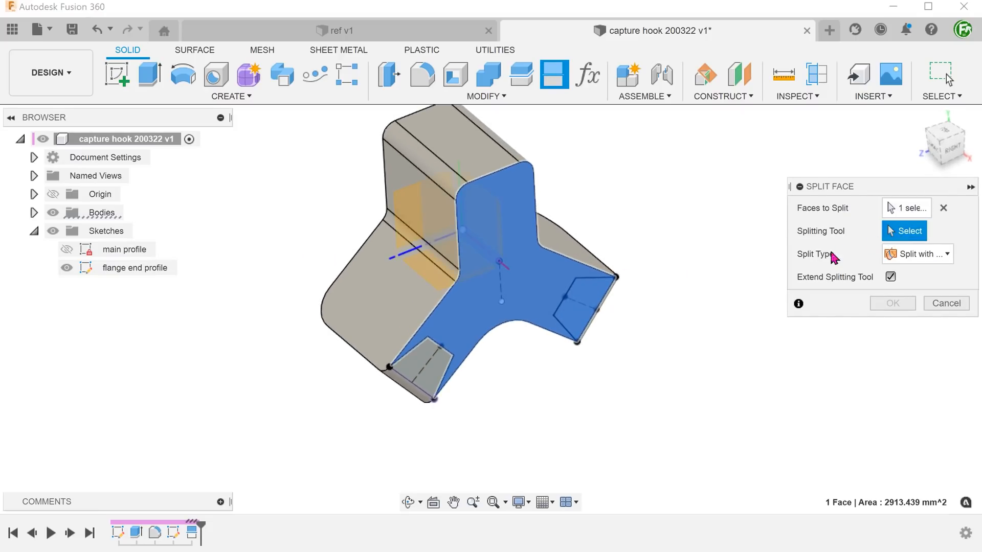
left_click(557, 368)
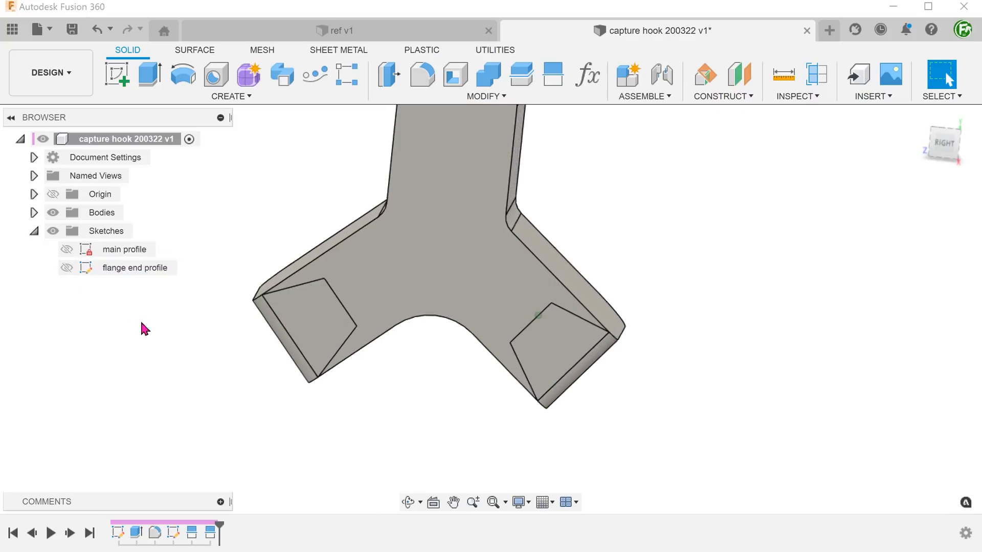
left_click(576, 326)
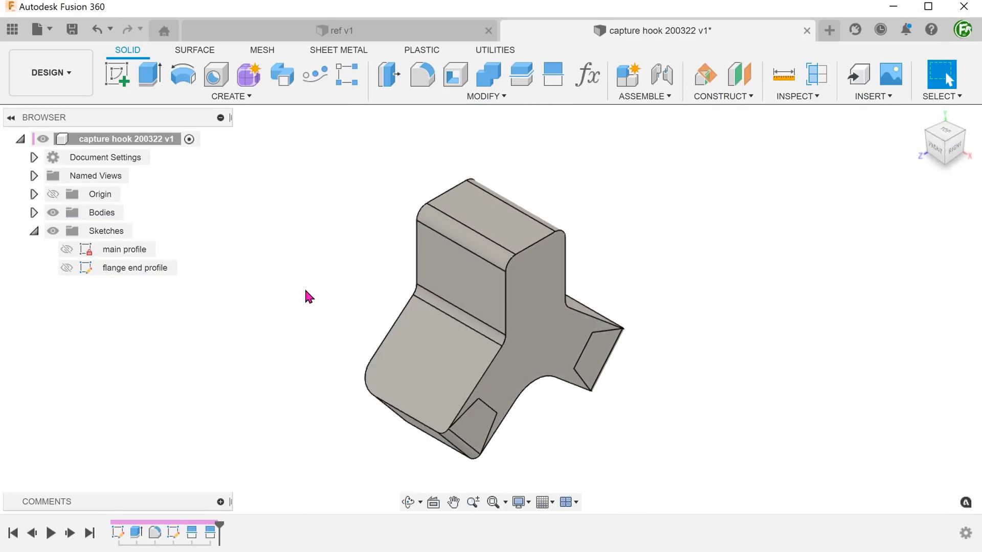
Shell the block inward to 2 mm with Tangent Chain off, removing five faces.
left_click(485, 96)
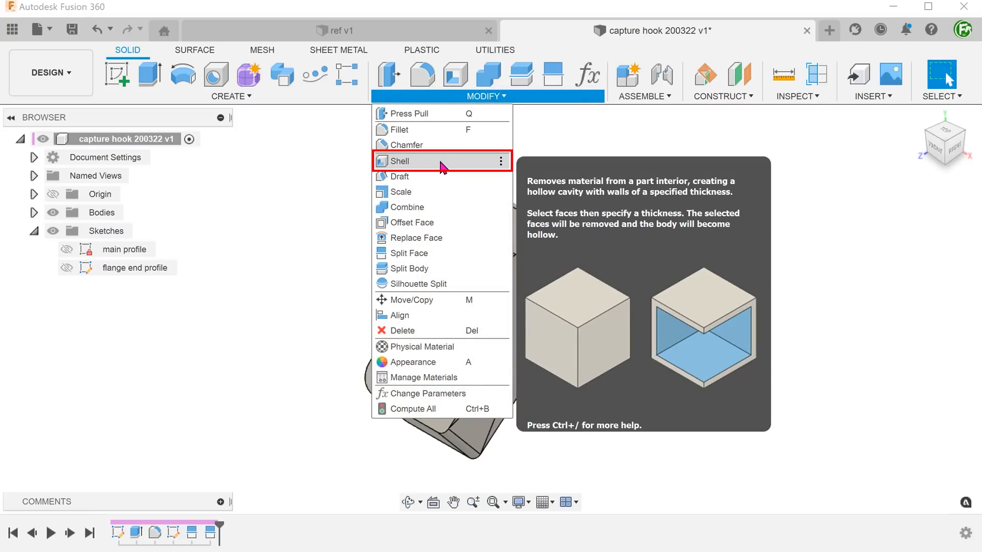
left_click(404, 161)
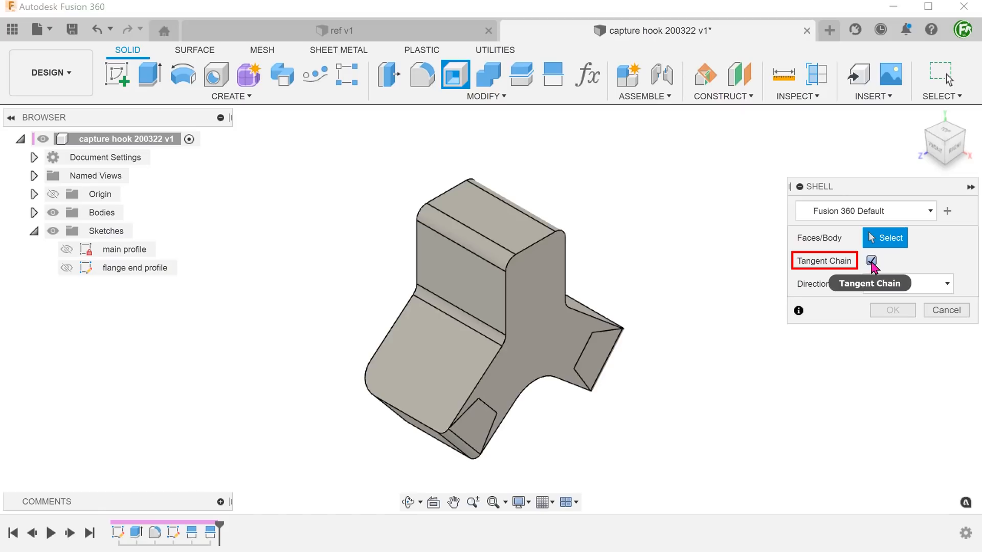
left_click(870, 260)
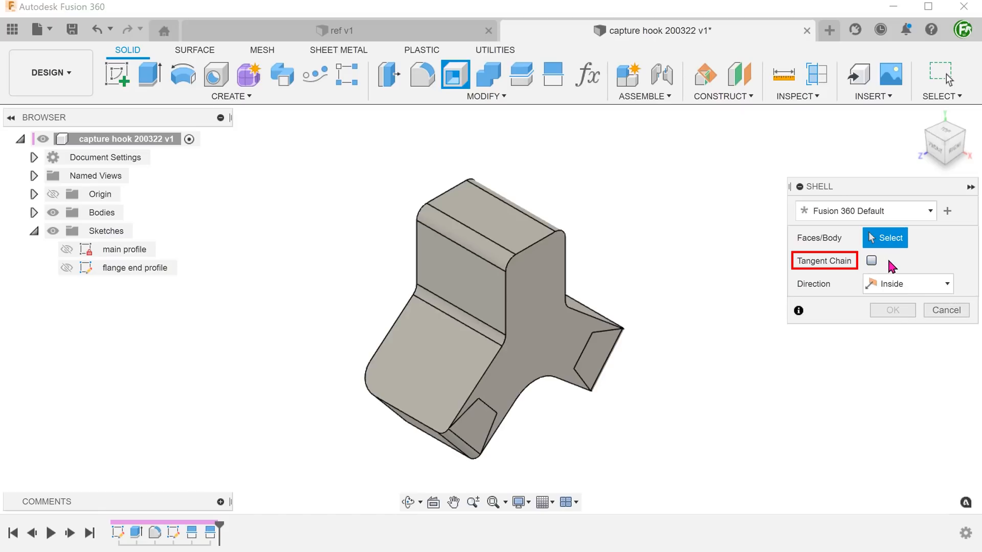
mouse_move(663, 450)
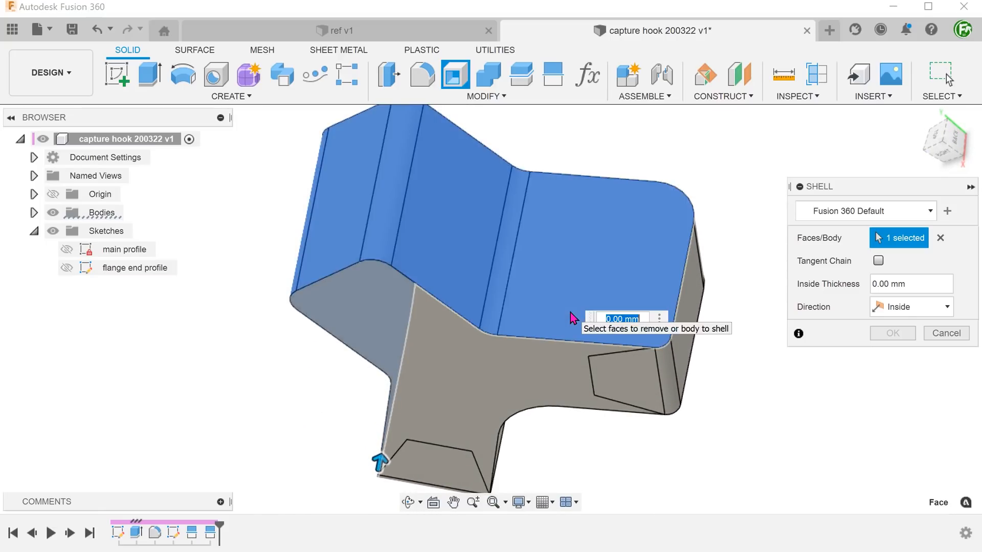
left_click(491, 357)
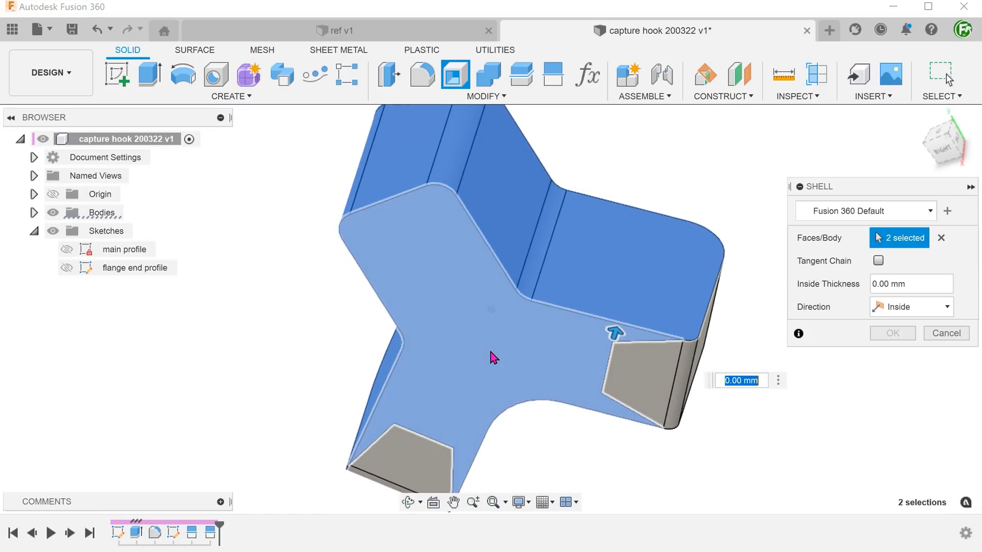
left_click_drag(491, 356, 522, 416)
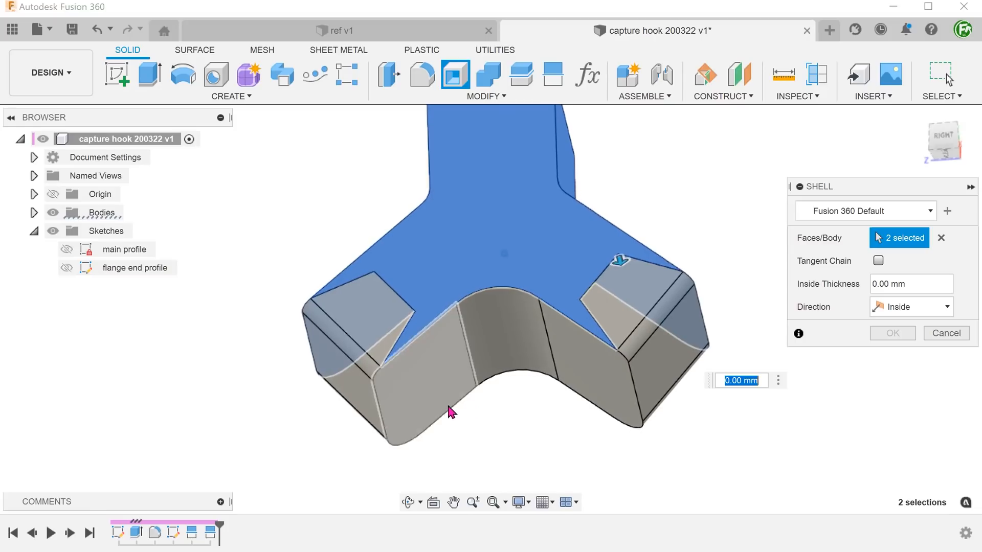
left_click(585, 375)
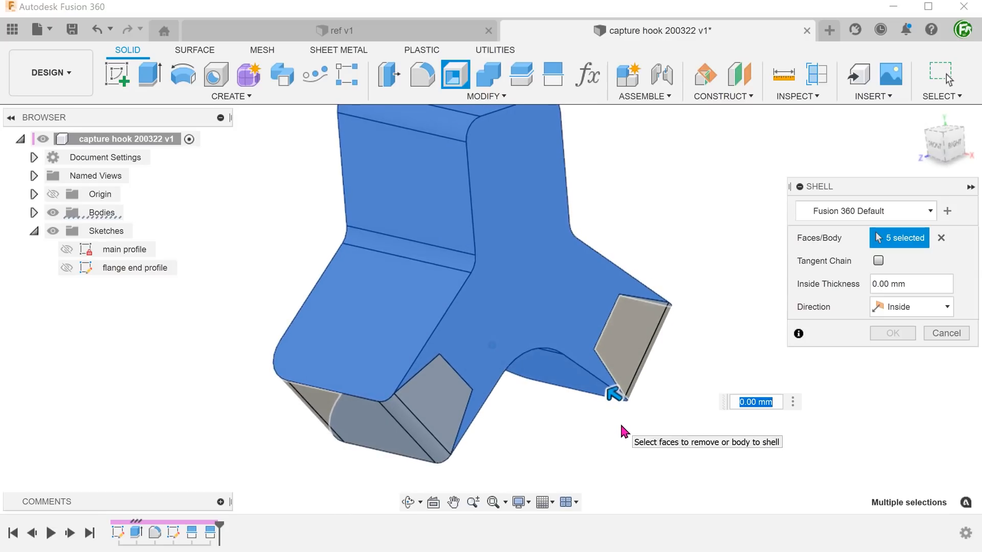
type("2")
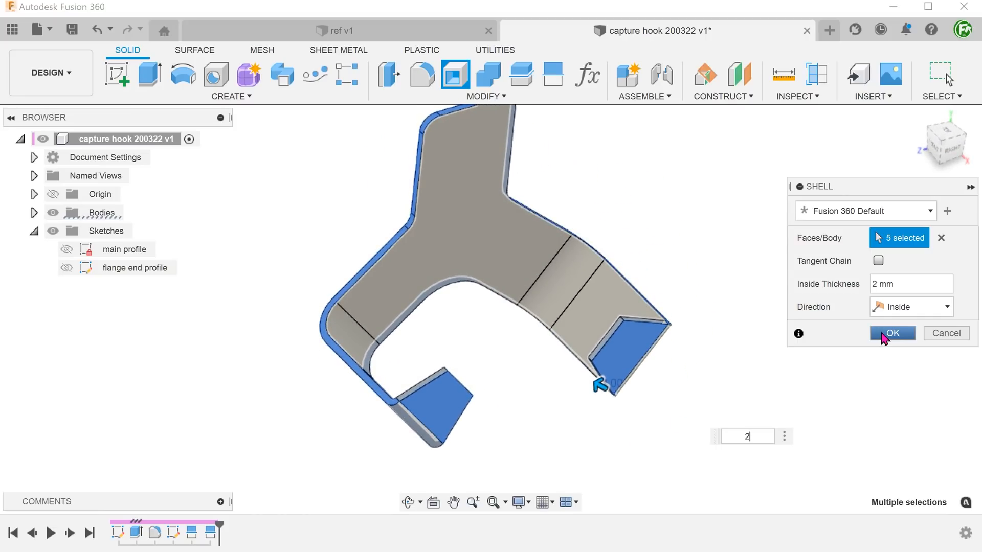
left_click(891, 332)
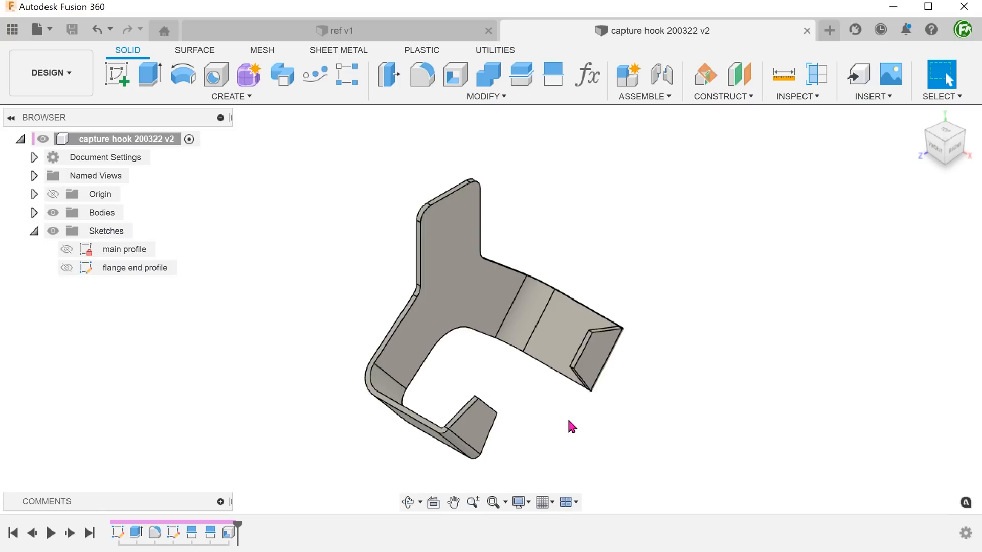
Inspect the 2 mm shelled hook and return to the Home view.
left_click(473, 272)
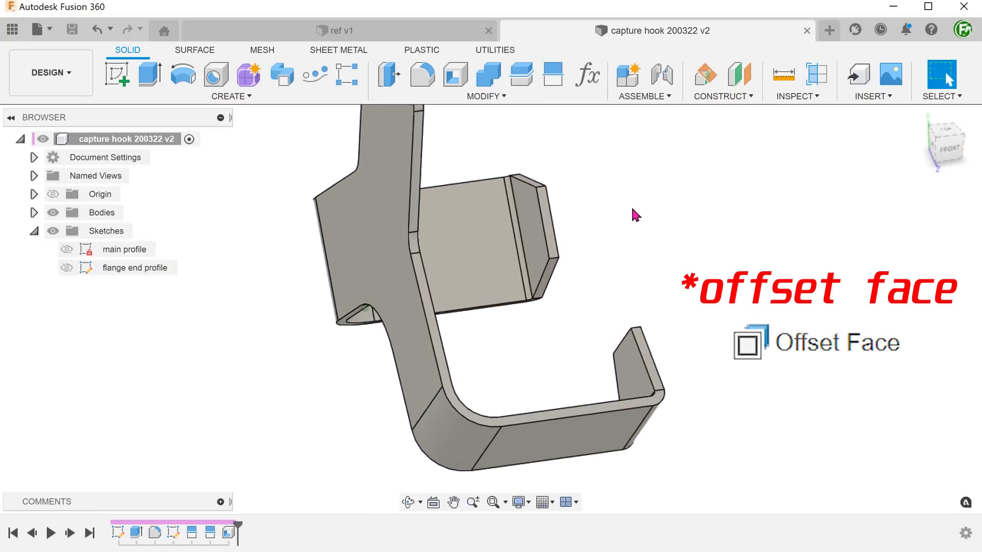
left_click(527, 222)
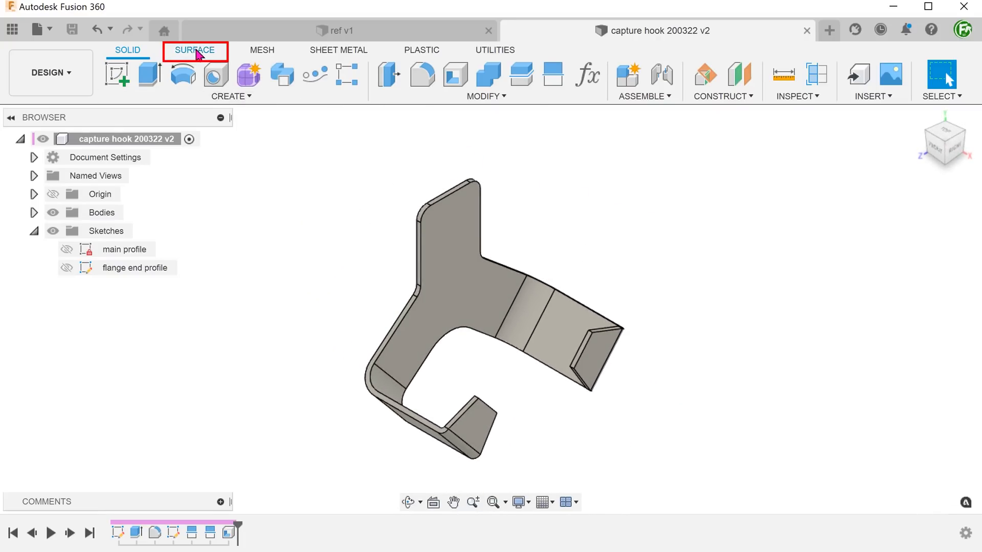
Create a 0 mm offset surface from five hook faces with chain selection off.
left_click(181, 96)
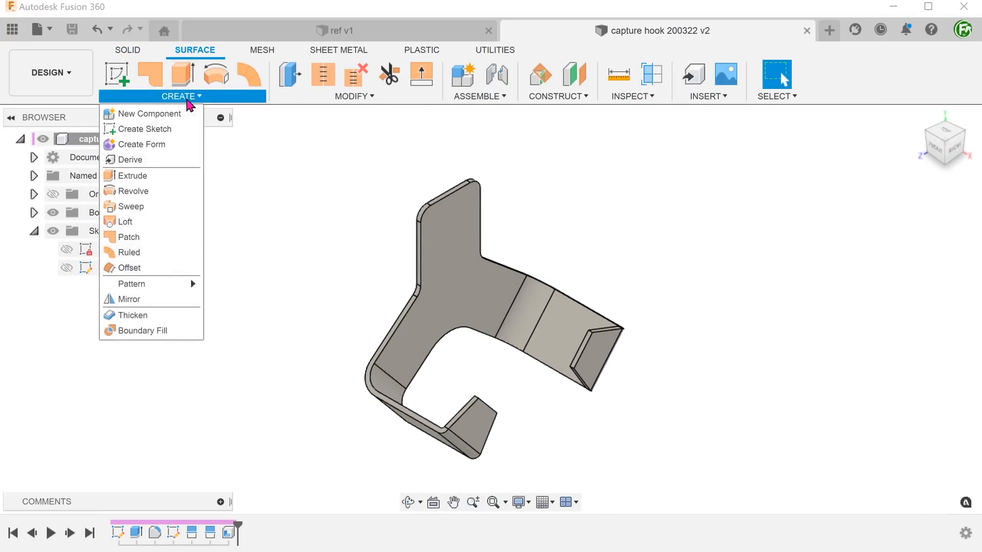
mouse_move(128, 268)
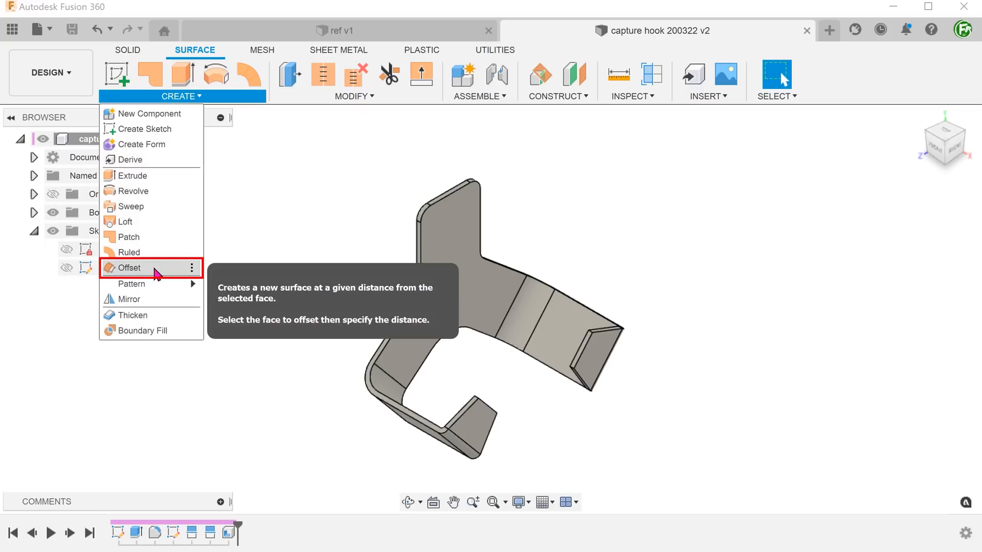
left_click(128, 268)
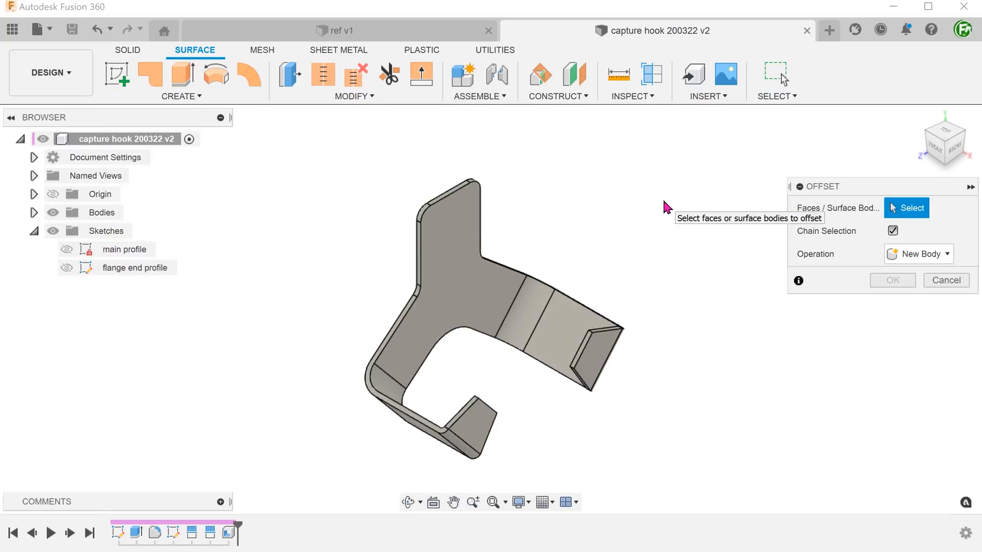
left_click(891, 231)
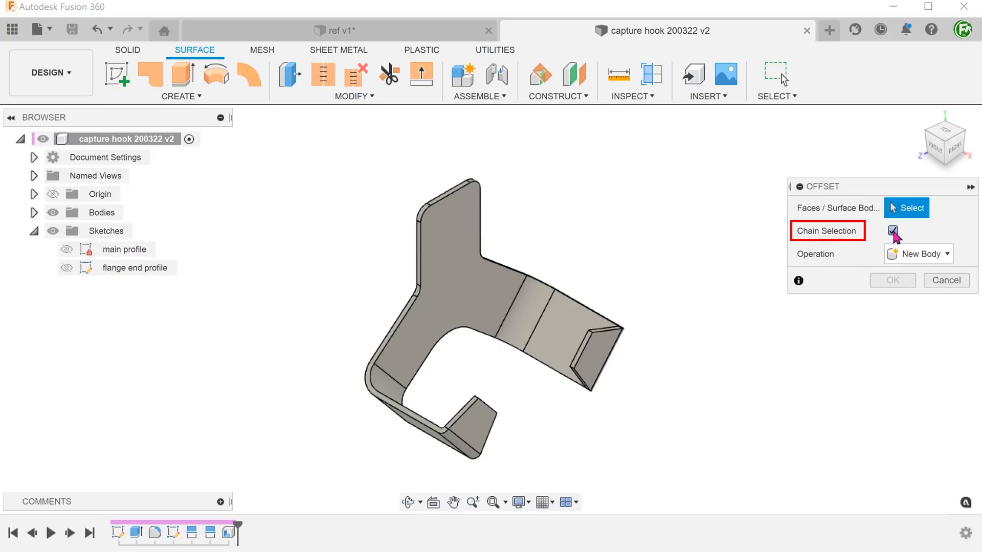
left_click(892, 230)
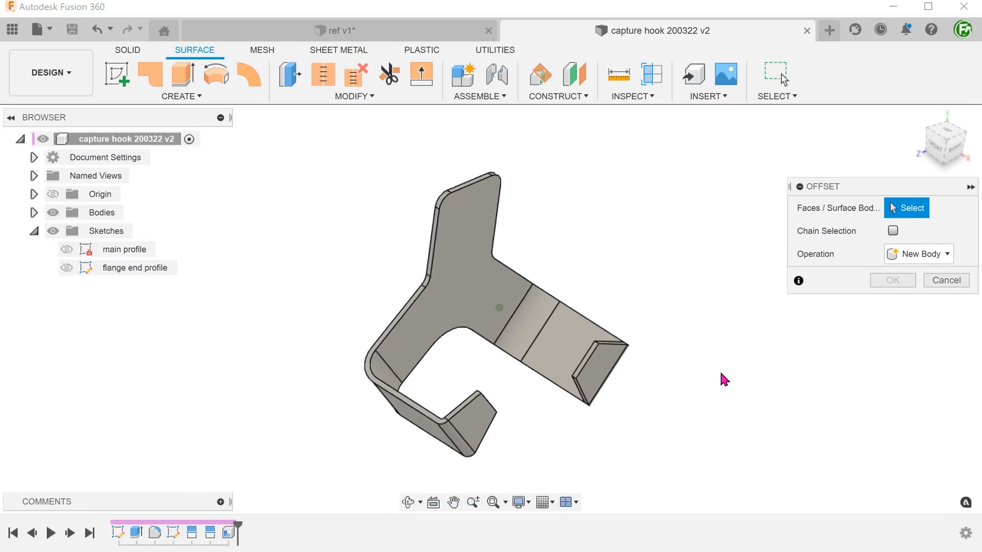
left_click(557, 337)
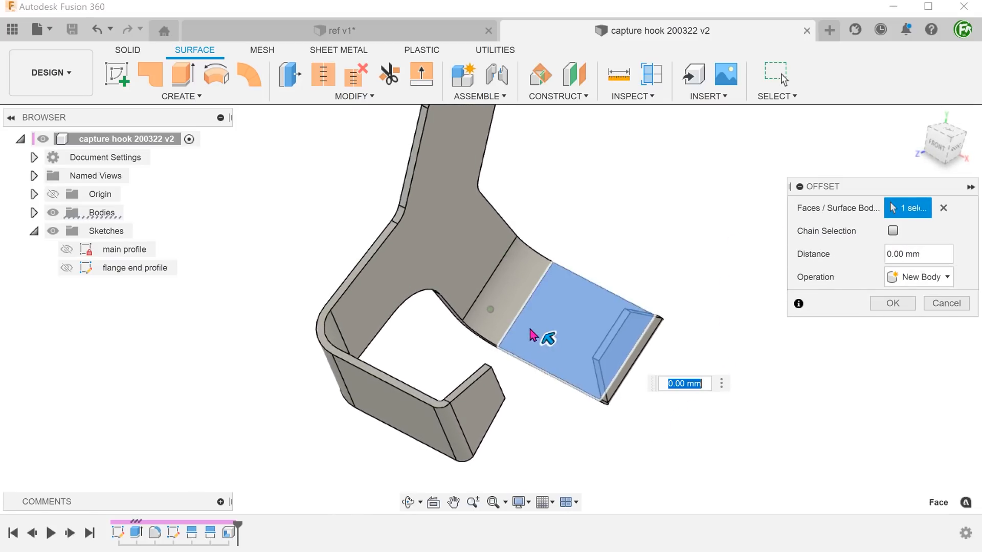
left_click_drag(545, 338, 497, 316)
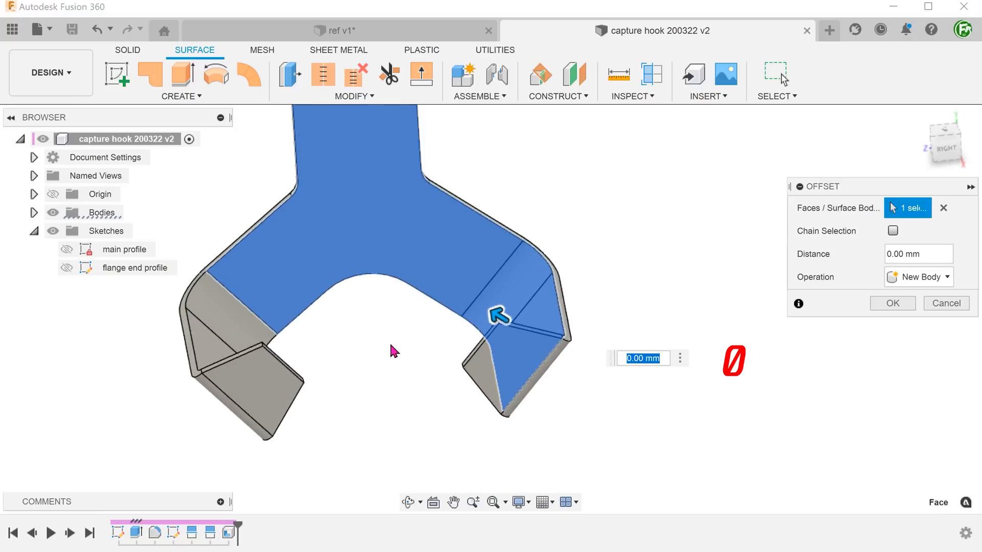
left_click_drag(394, 350, 338, 351)
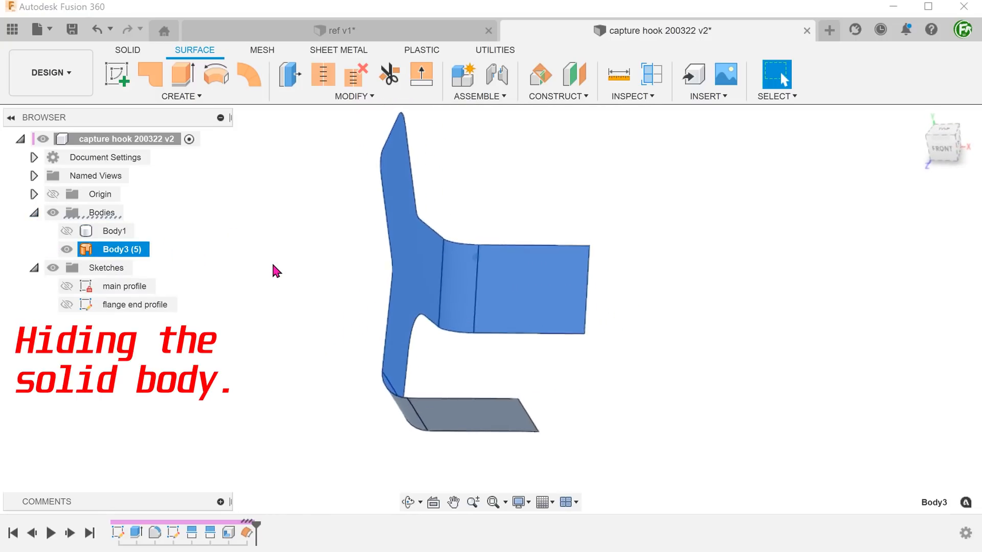
left_click(67, 231)
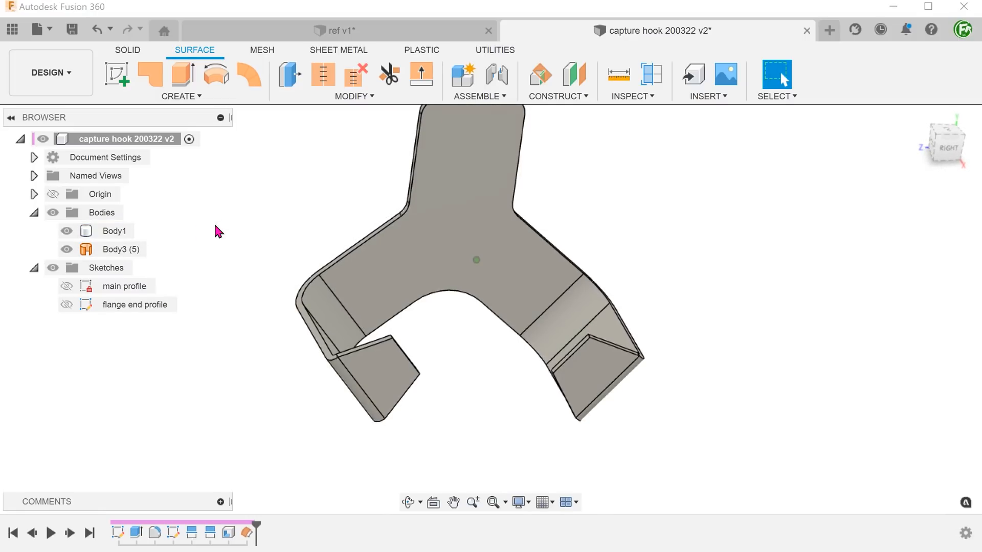
left_click_drag(476, 275, 610, 157)
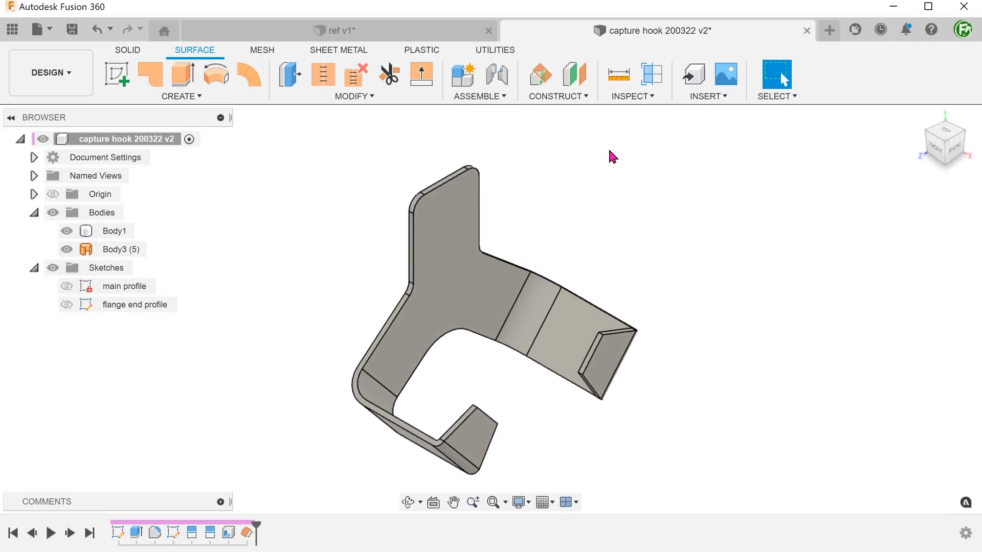
left_click(181, 96)
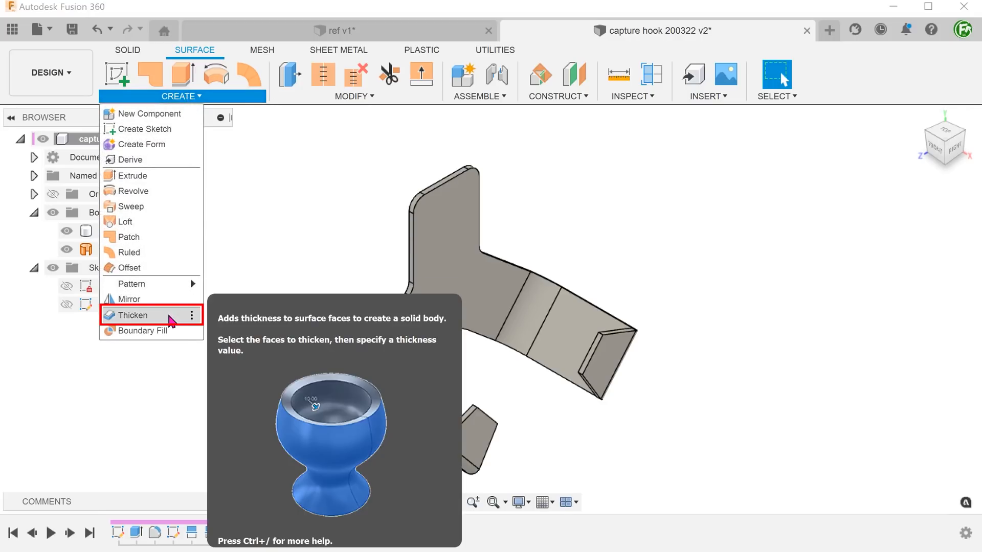
Thicken the offset surface by 5 mm and join it to the hook body.
left_click(132, 315)
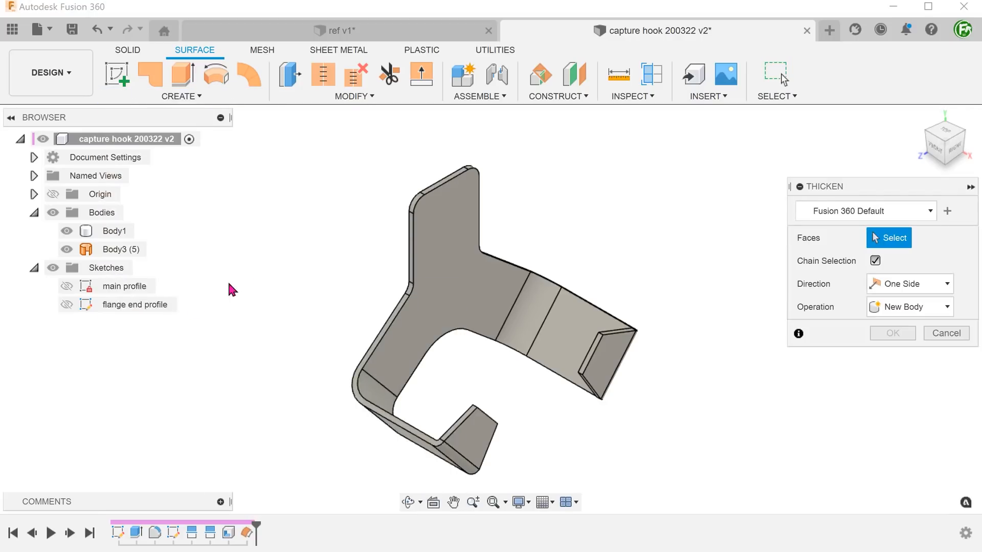
mouse_move(243, 264)
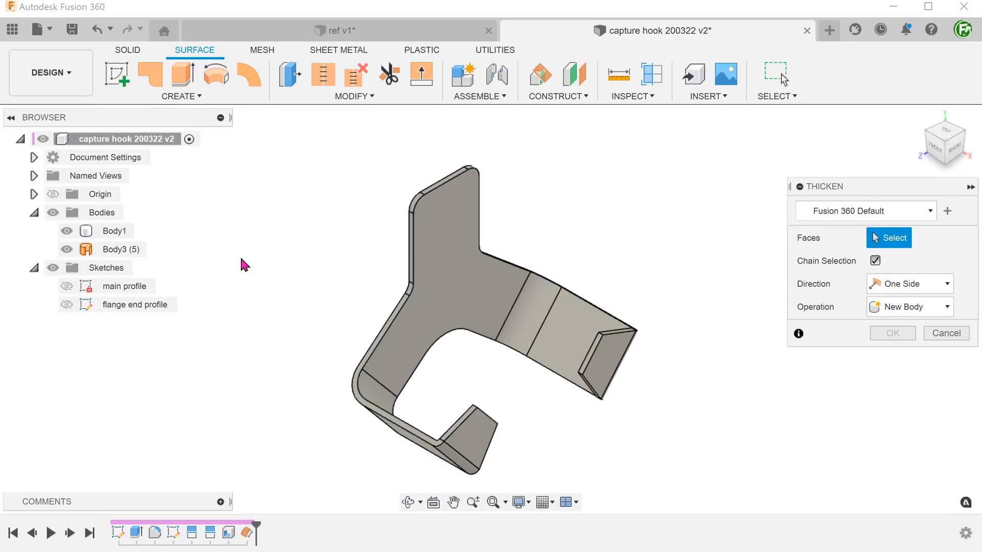
left_click(488, 282)
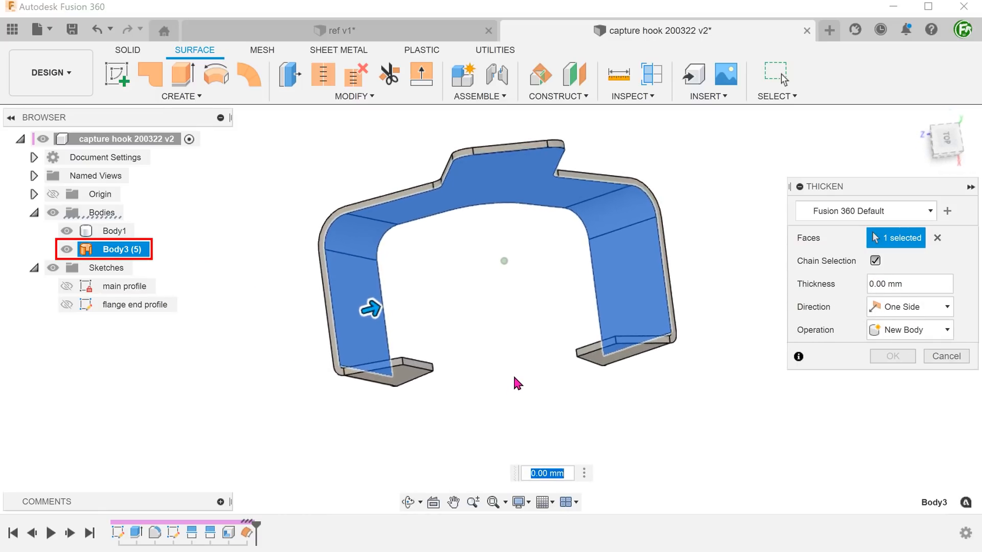
type("5")
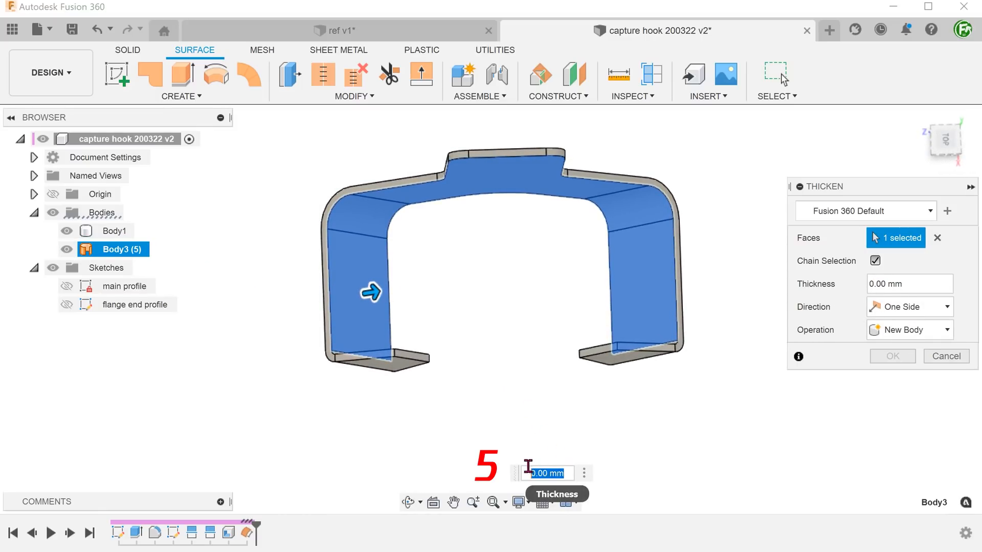
type("5")
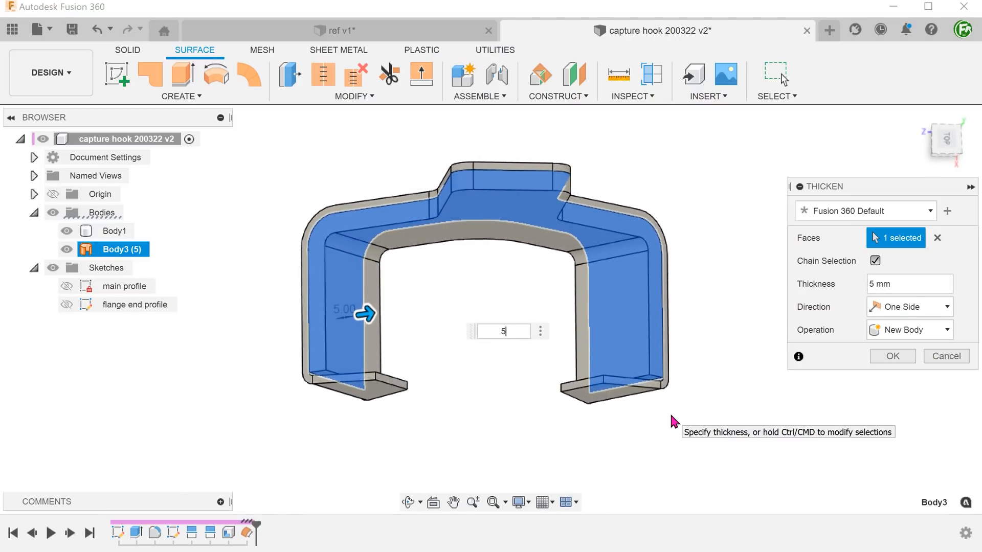
left_click(908, 330)
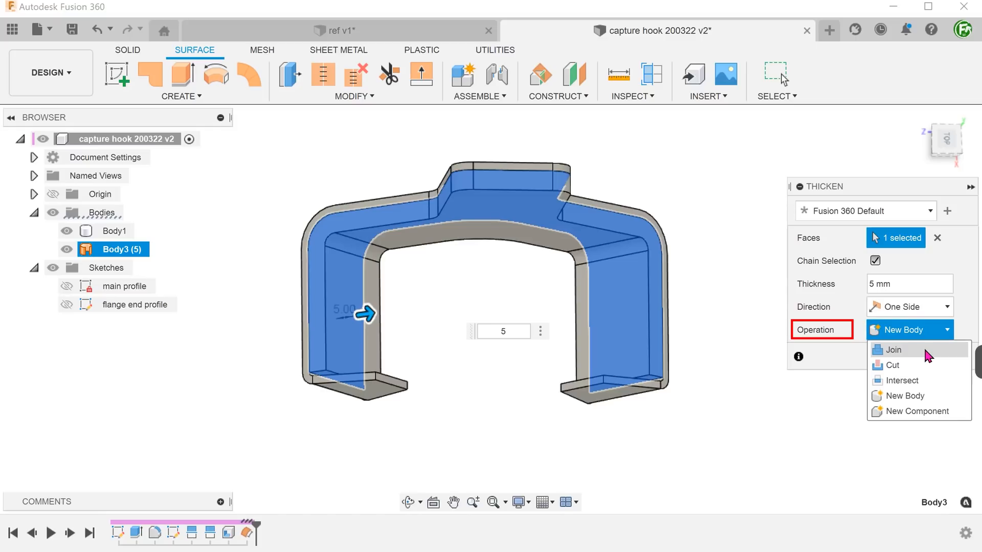
left_click(893, 349)
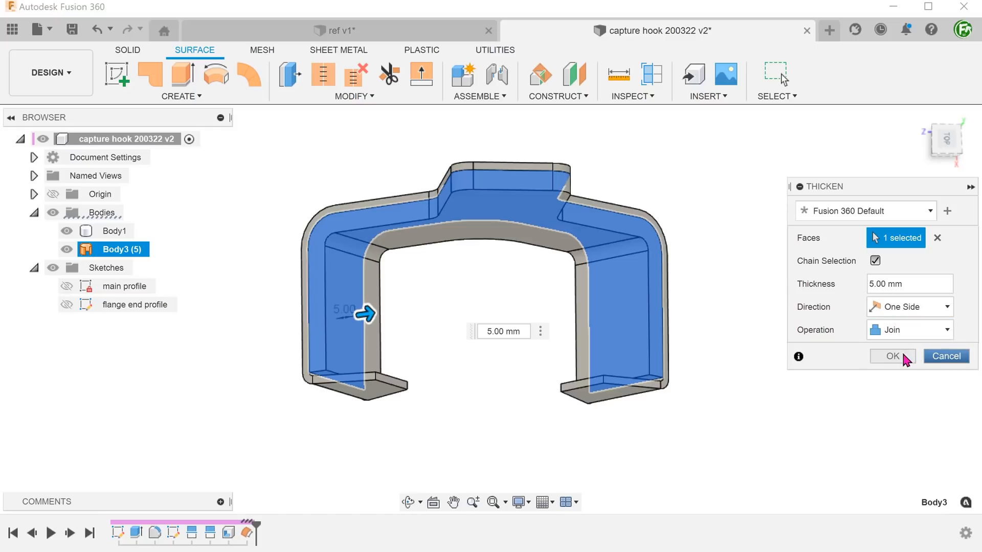
left_click(891, 356)
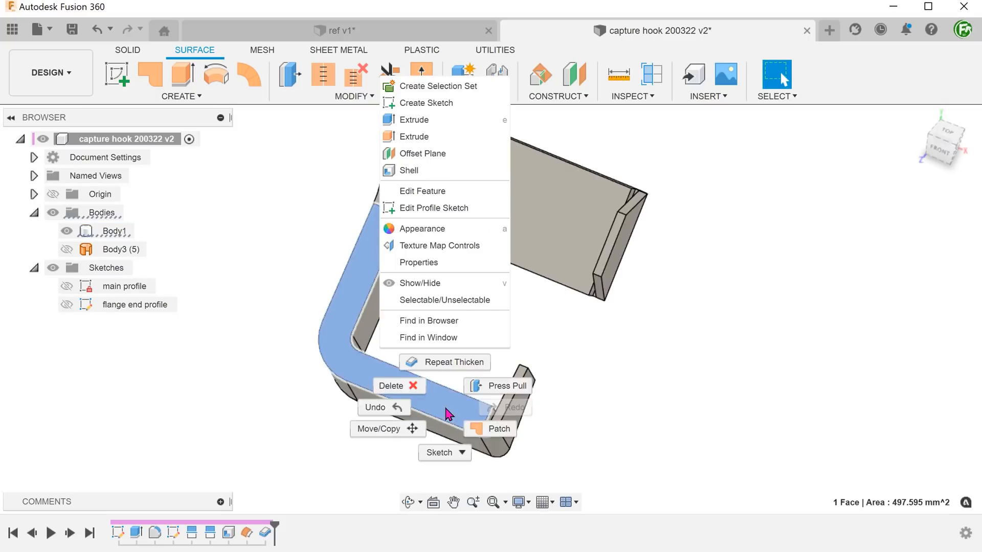
mouse_move(425, 103)
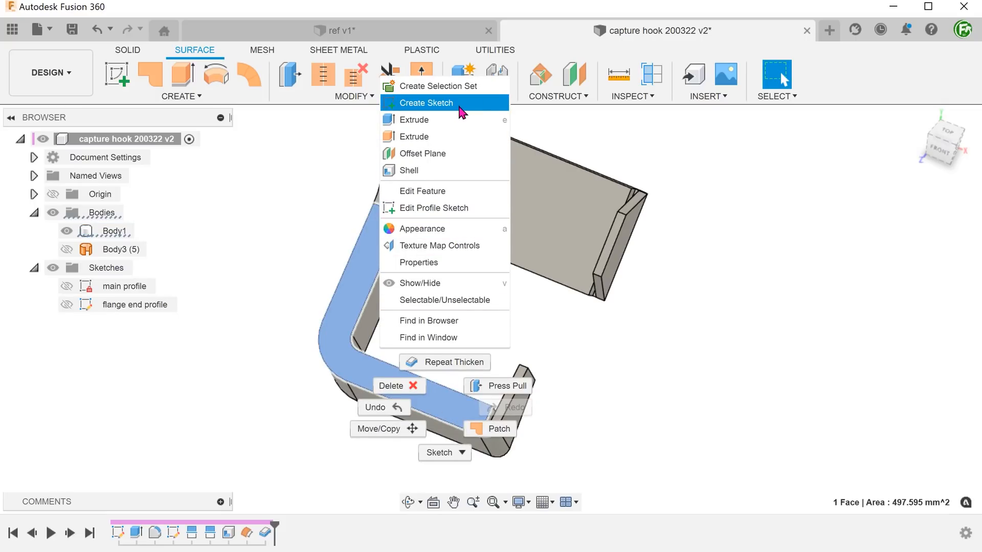
Sketch a tapered rib profile dimensioned 26 and 14 on the hook's flat side.
left_click(428, 103)
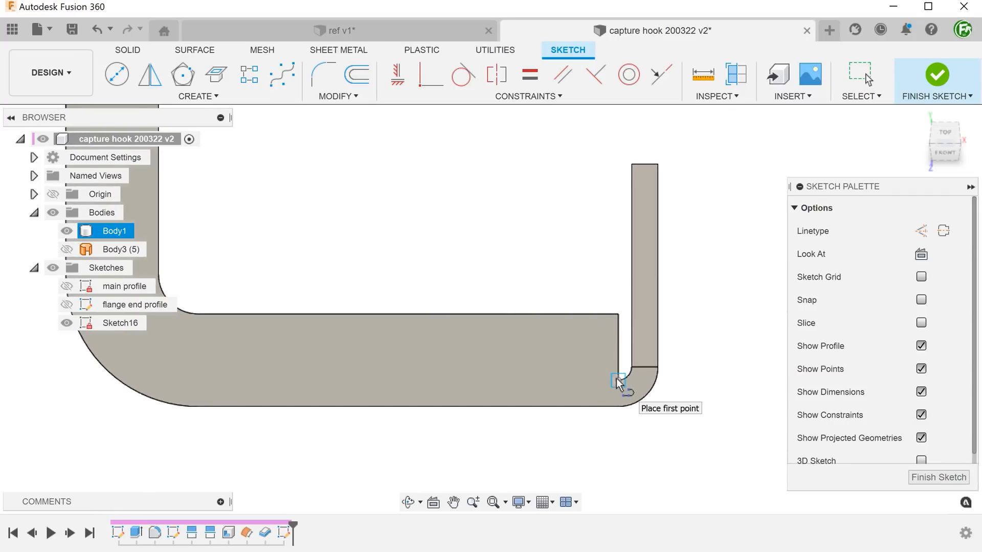
left_click(616, 380)
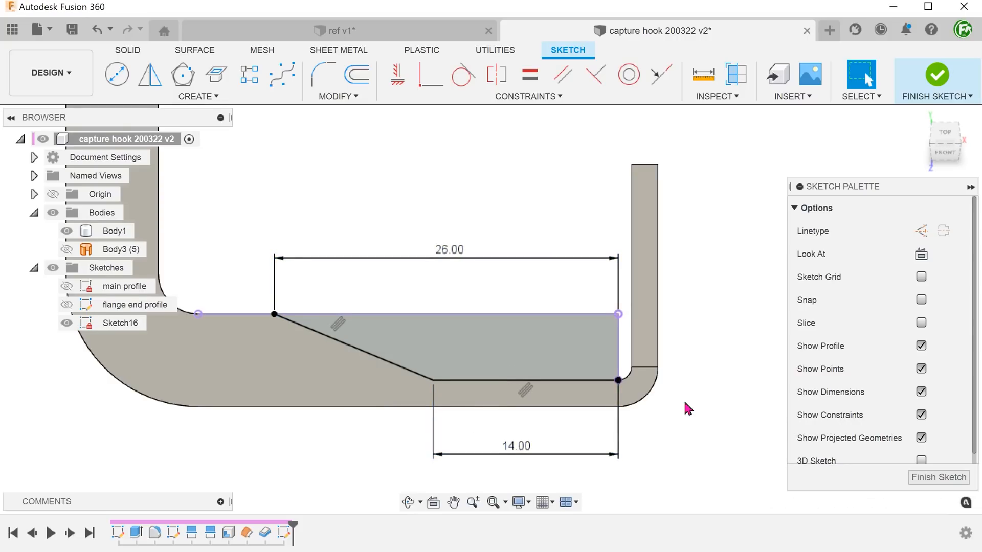
left_click(563, 359)
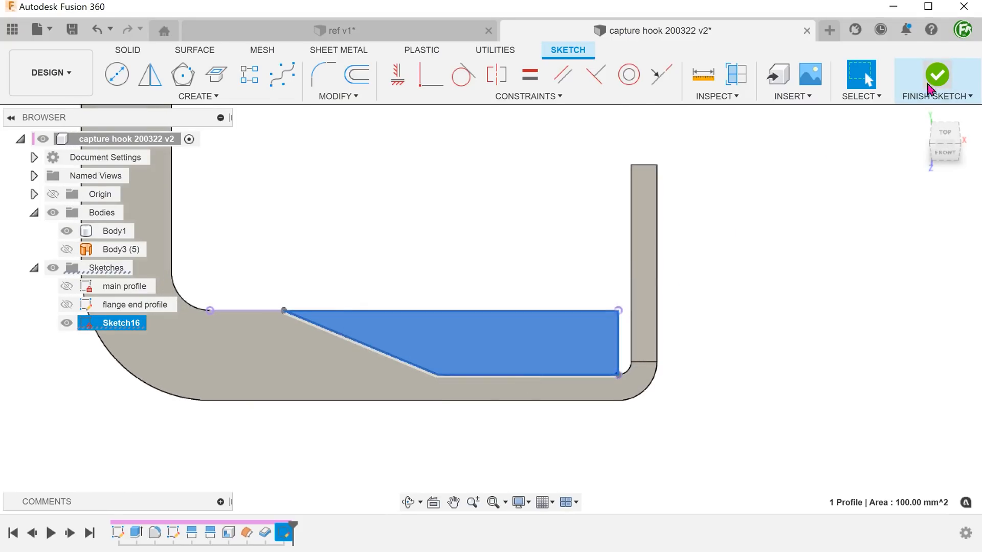
left_click(936, 75)
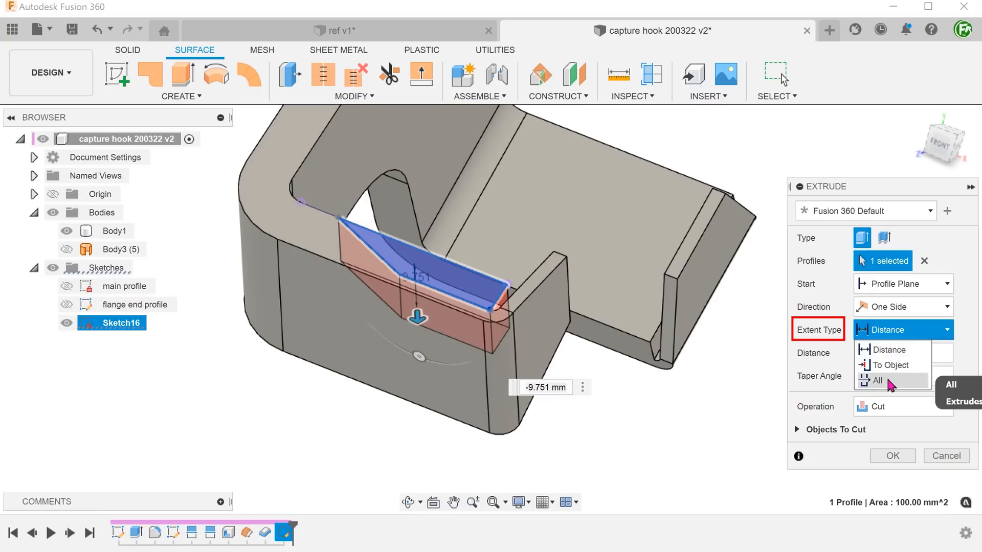
Extrude the tapered profile as a cut through all material and view the result.
left_click(875, 380)
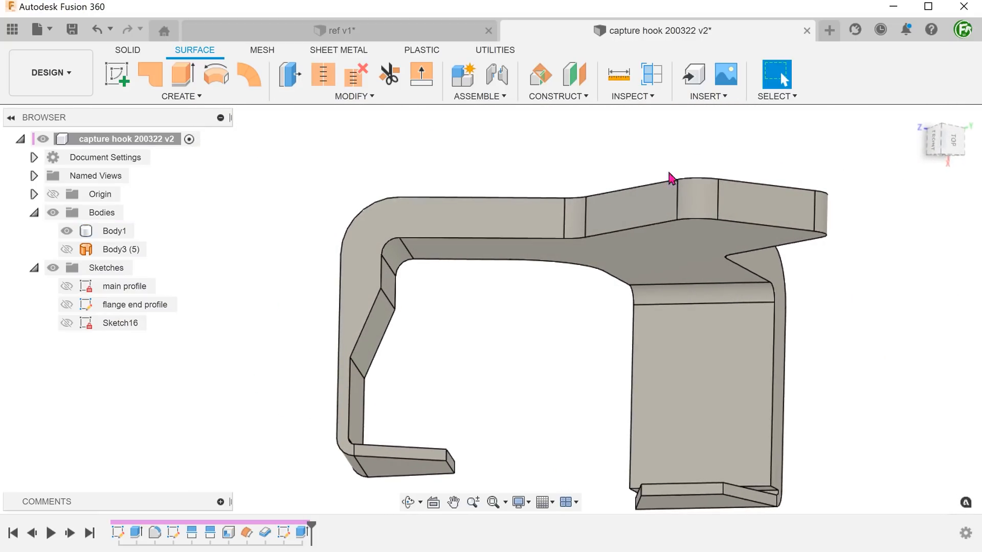
left_click_drag(670, 177, 285, 182)
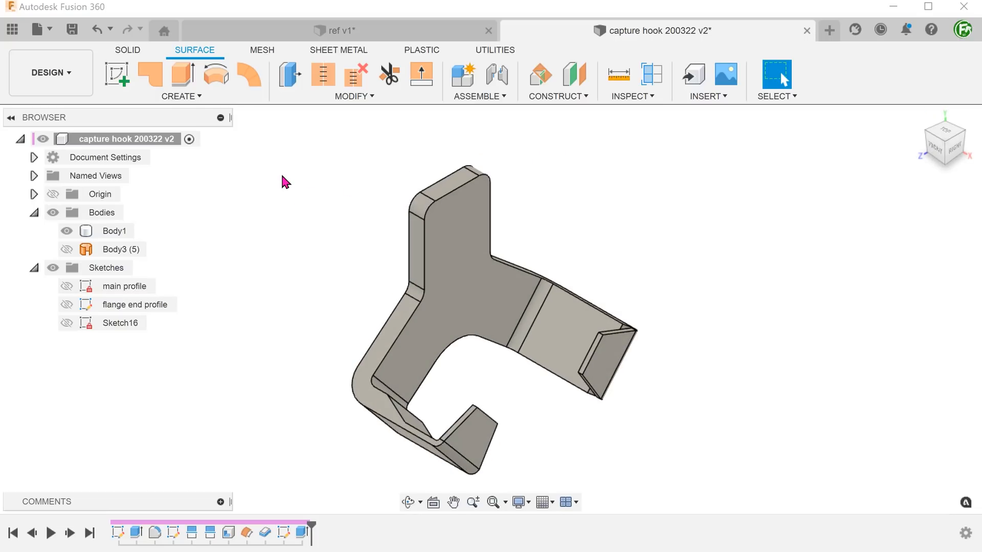
left_click(181, 81)
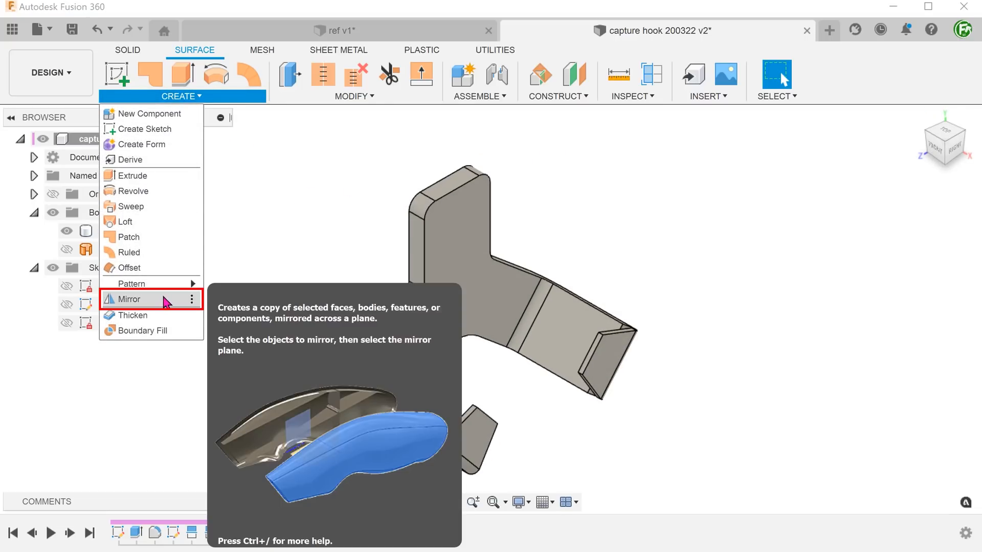
Mirror the Extrude10 rib cut as a feature across the middle plane.
left_click(129, 299)
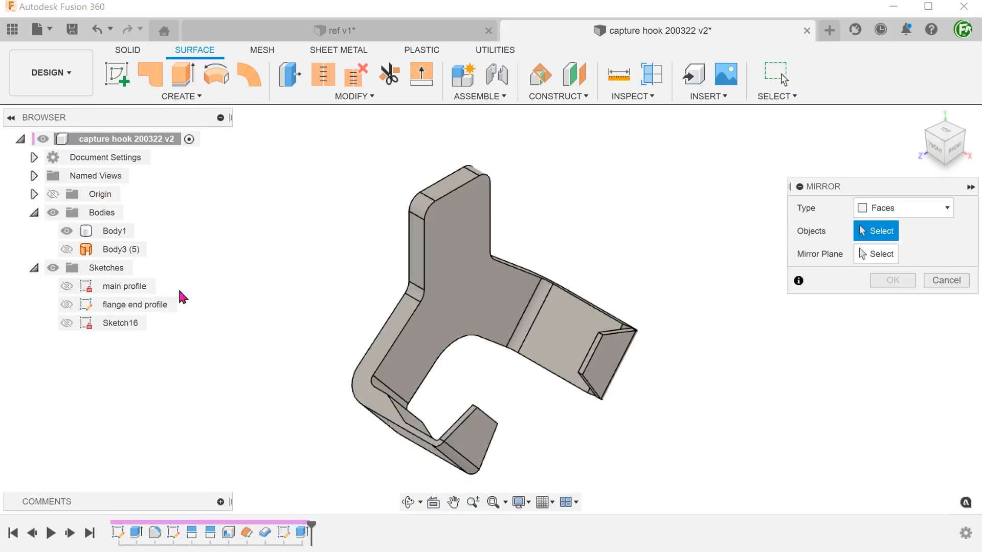
left_click(901, 208)
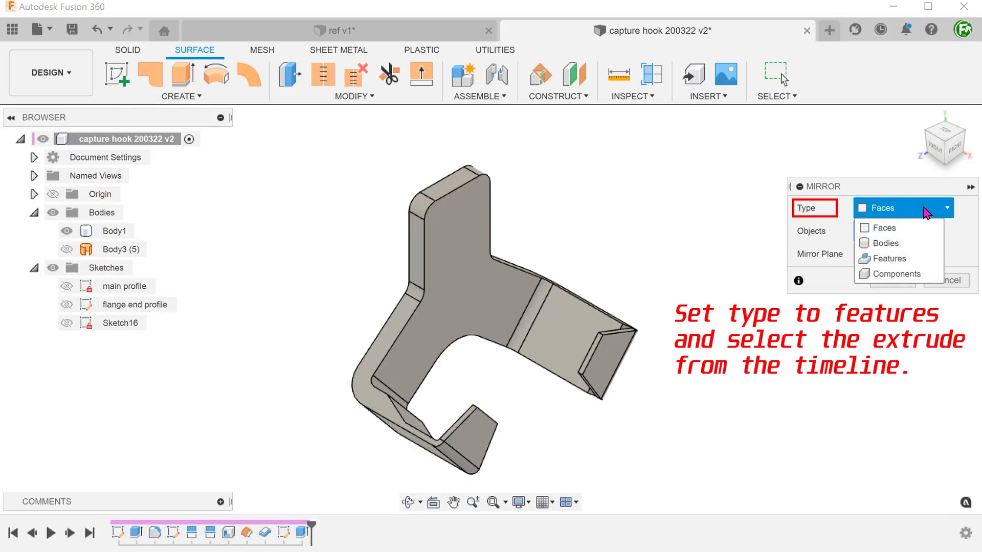
left_click(884, 258)
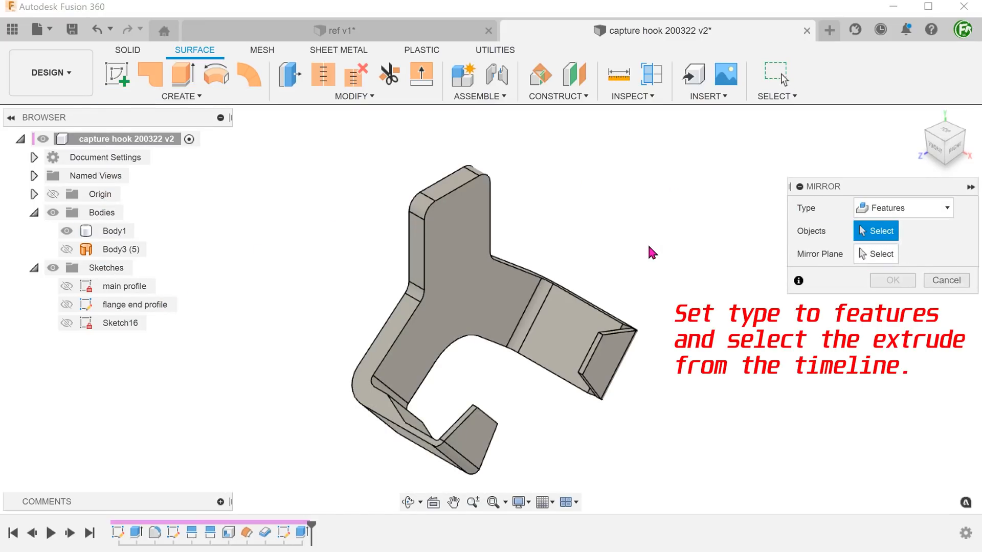
left_click(302, 532)
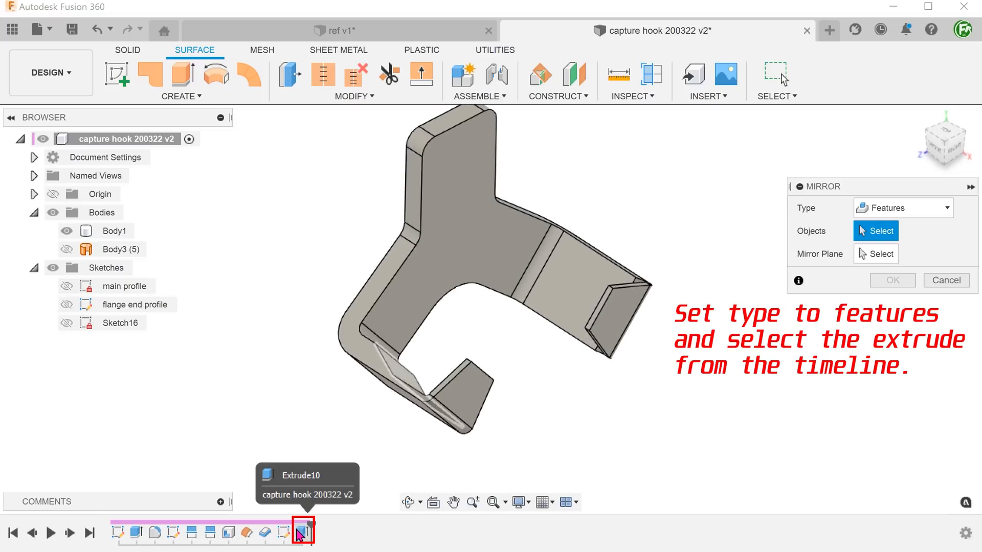
left_click(302, 531)
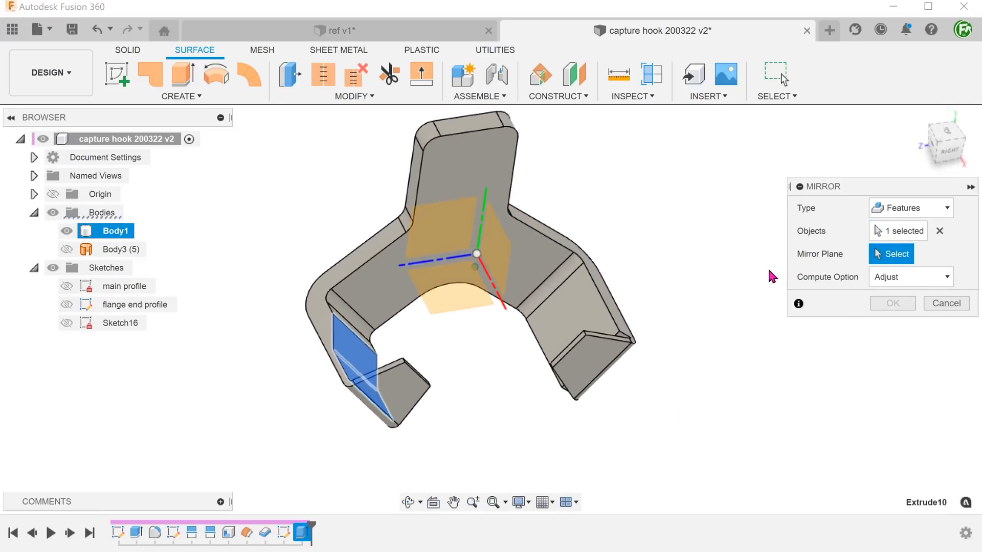
left_click(476, 253)
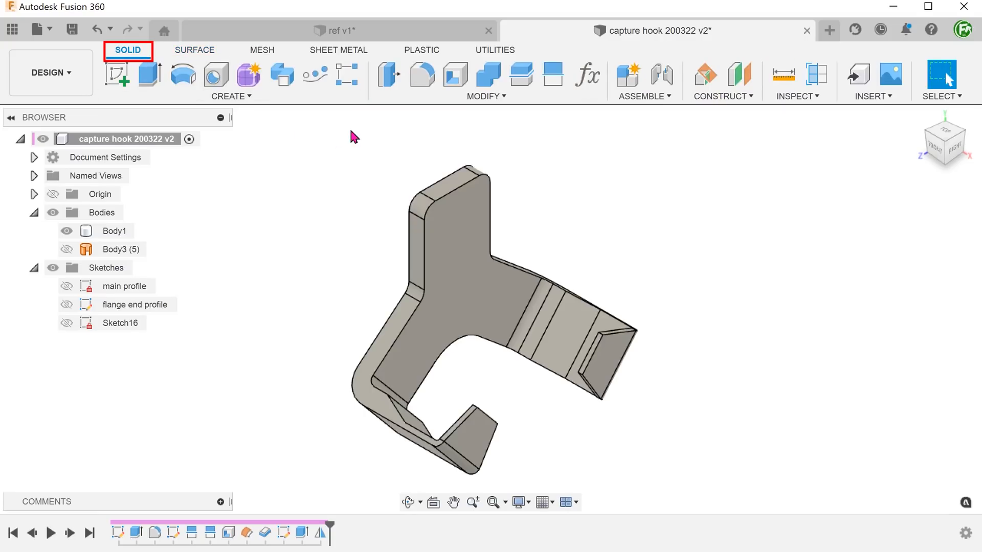
Shell the hook again to 2 mm inside walls, removing seven faces.
left_click(486, 96)
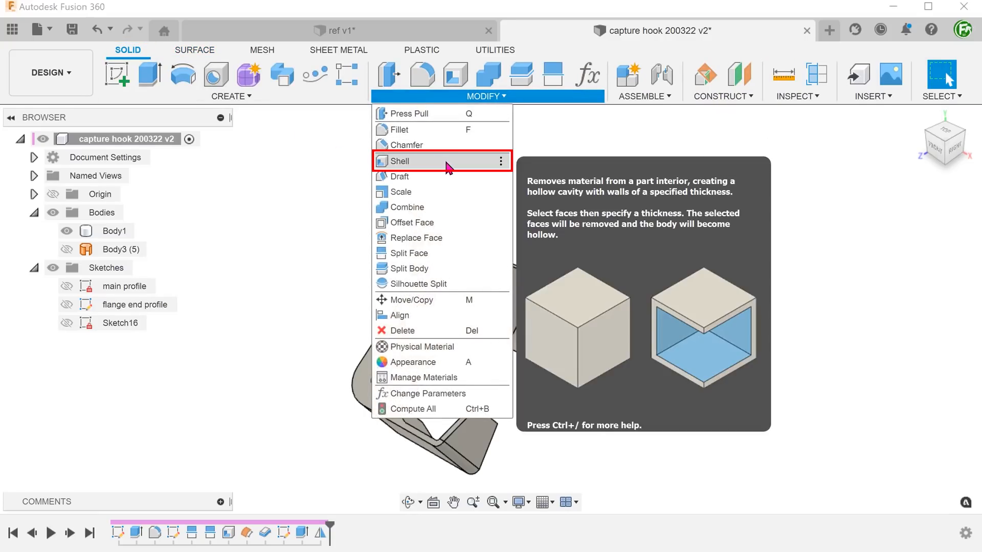
left_click(402, 161)
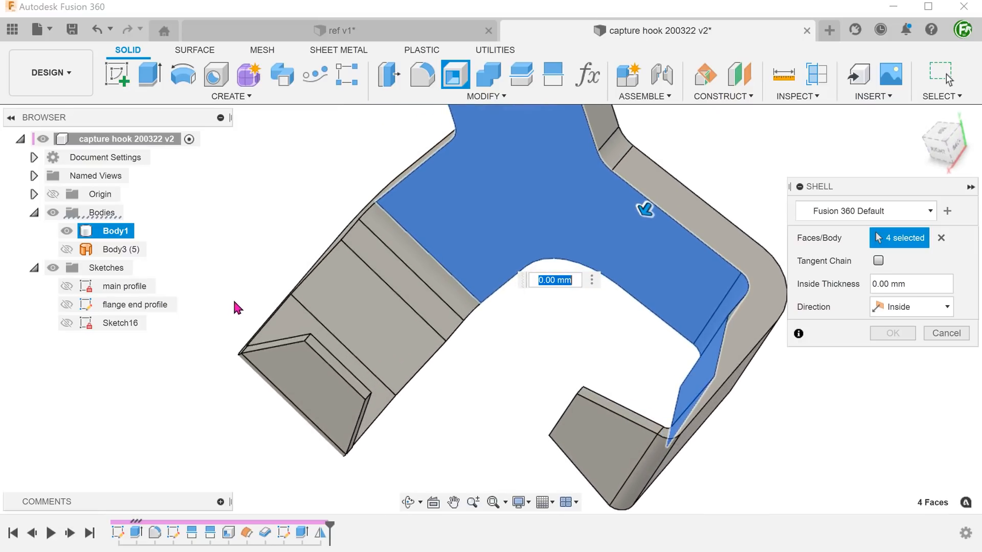
left_click(382, 284)
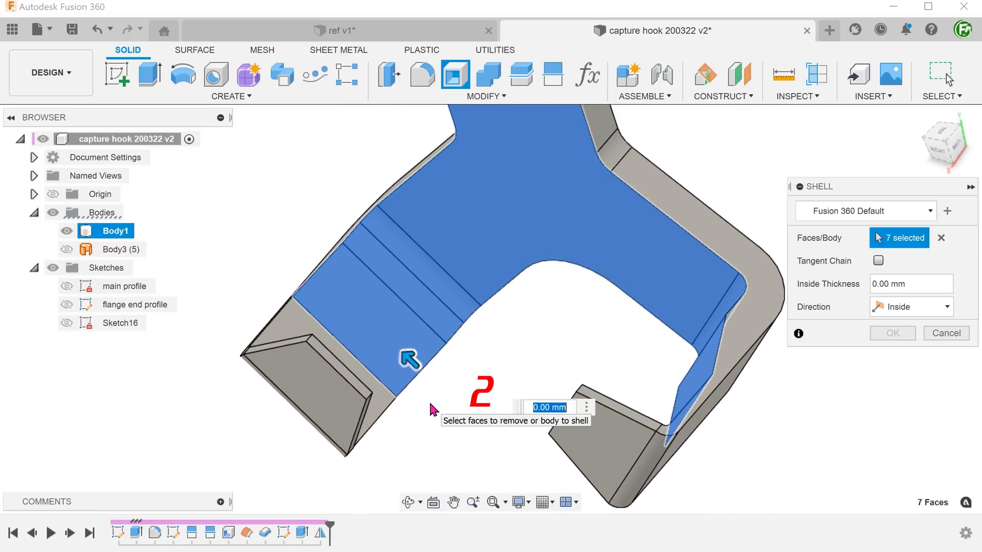
type("2")
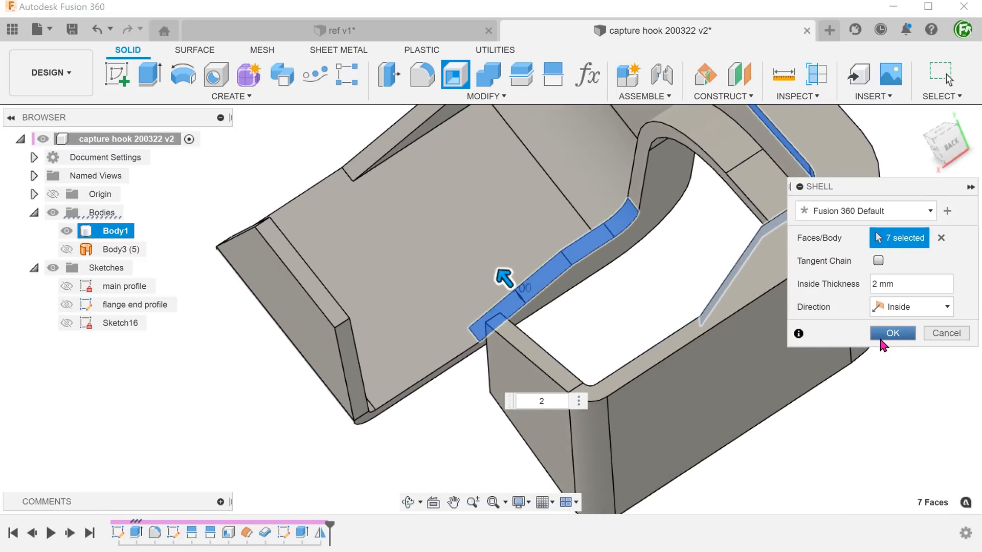
left_click(891, 332)
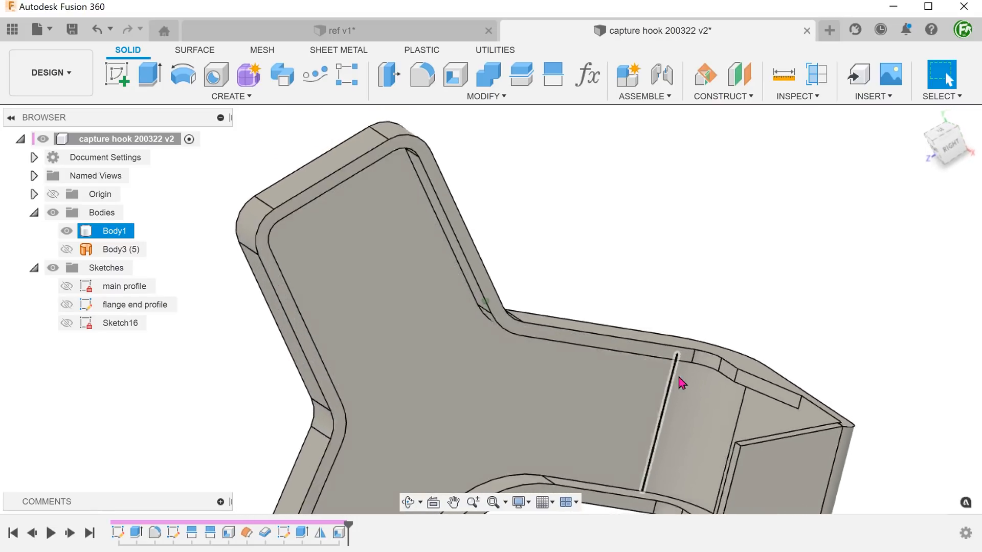
Orbit to inspect the hollow interior and front ribs, then save as version 3.
left_click_drag(681, 383, 568, 471)
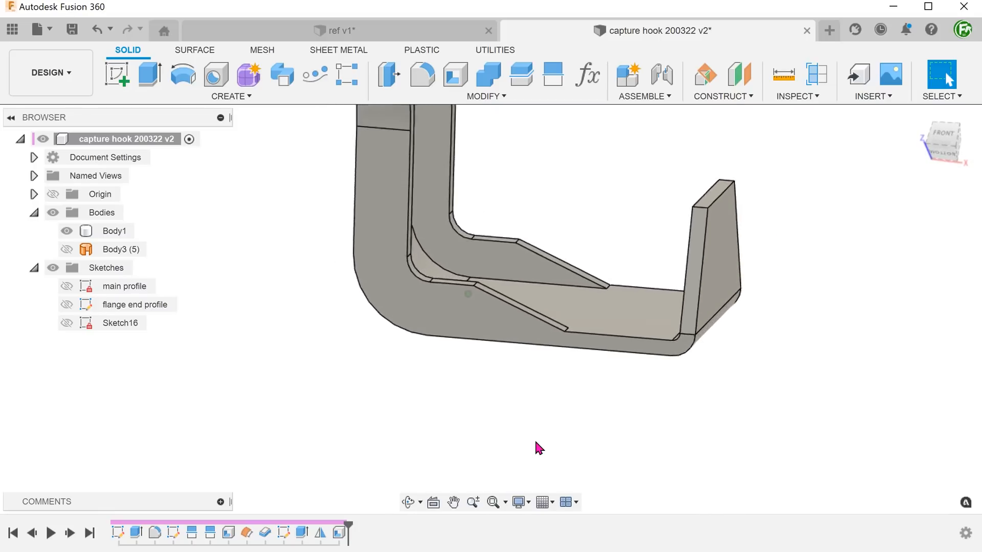
left_click_drag(539, 448, 705, 207)
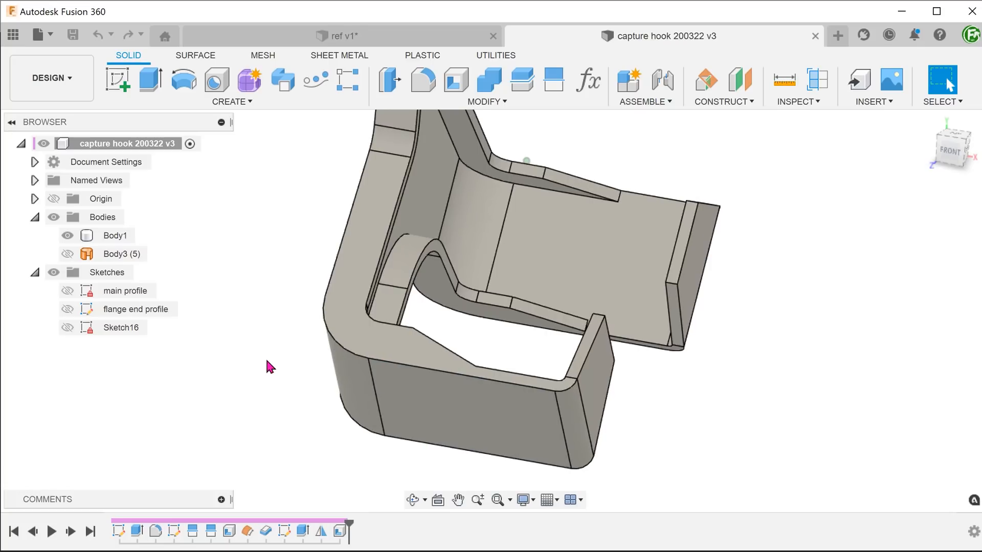
right_click(379, 348)
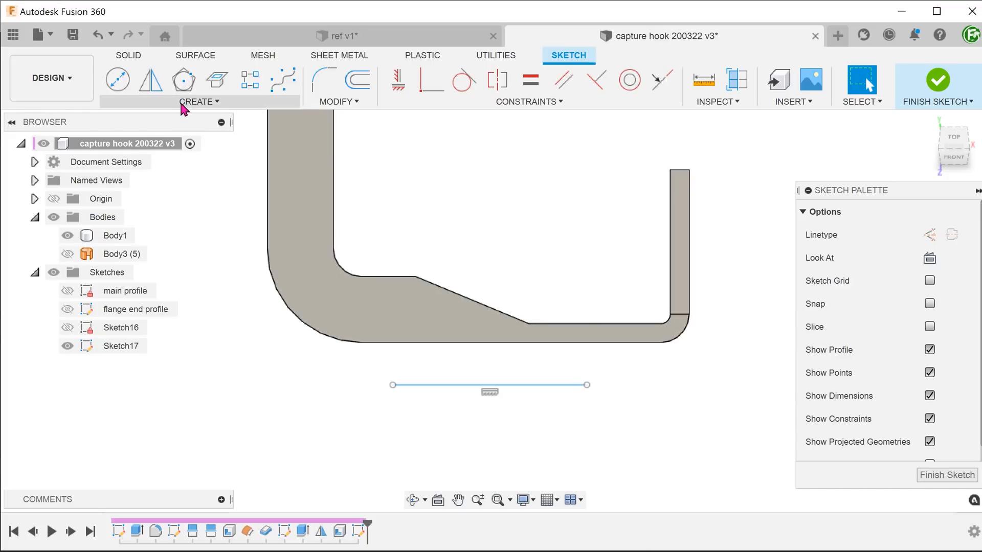
Draw a 24 mm three-point arc below the hook and project its bottom straight and corner edges.
left_click(199, 101)
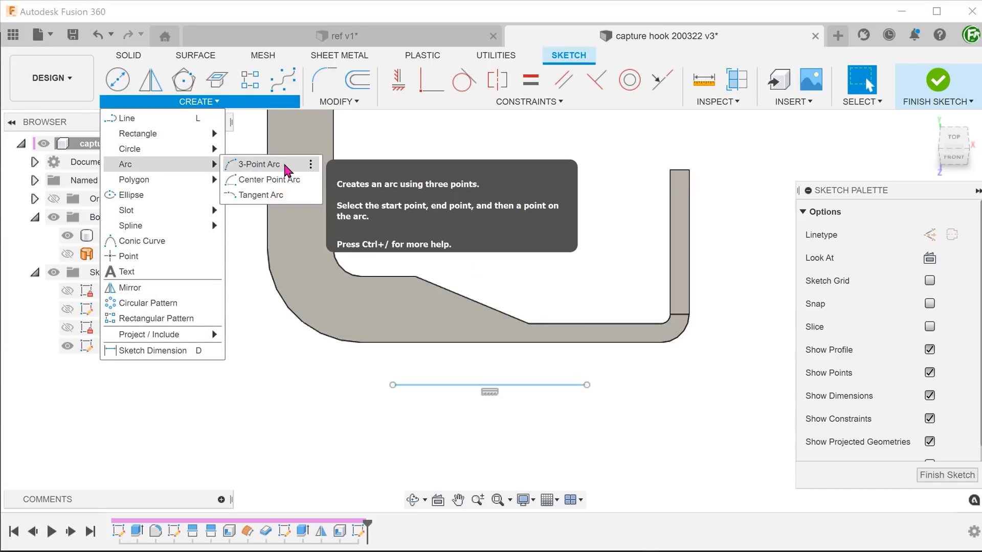
left_click(257, 164)
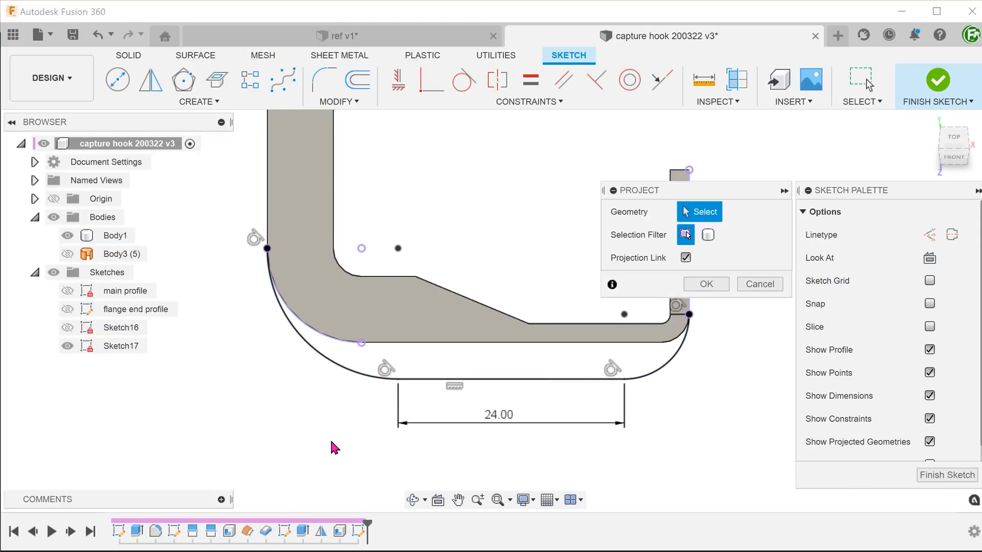
left_click(657, 343)
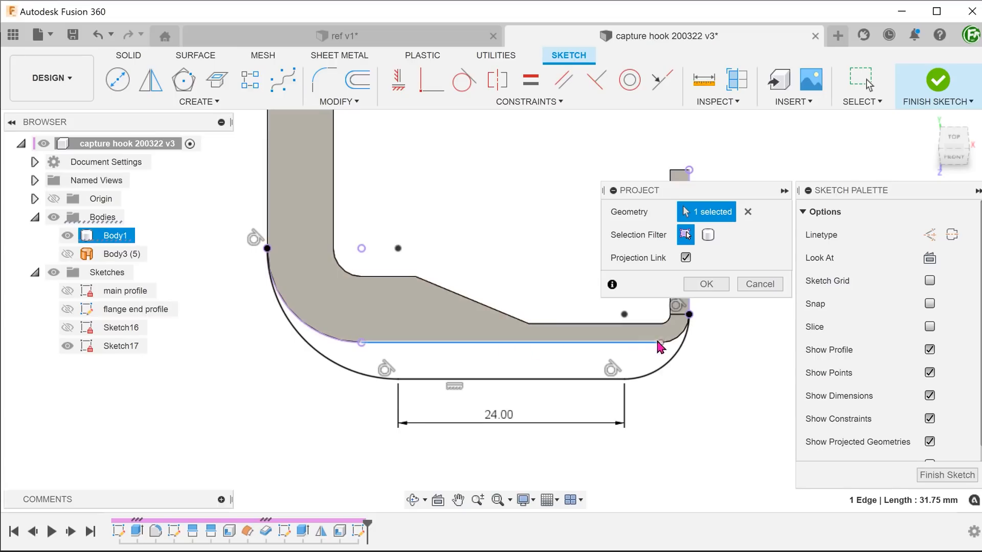
left_click(673, 329)
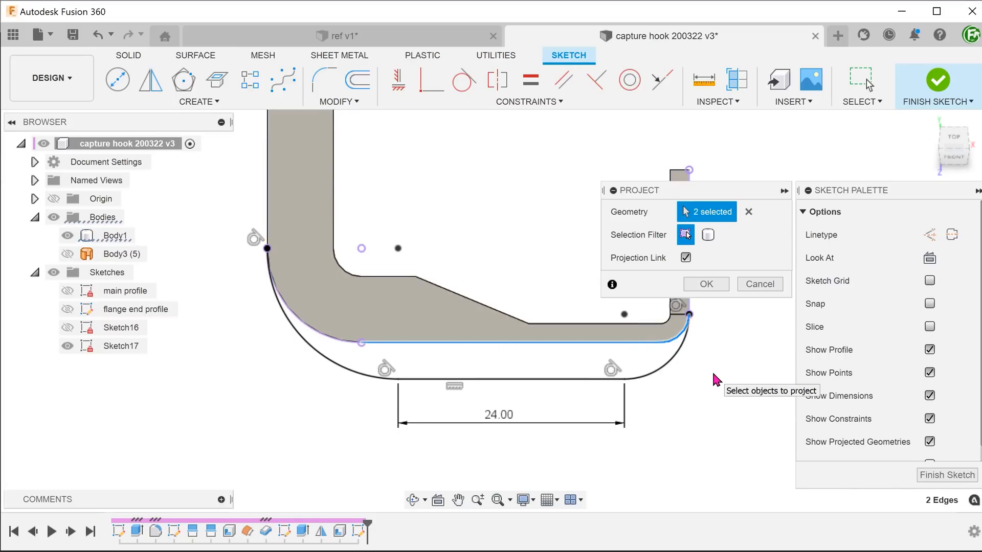
left_click(705, 284)
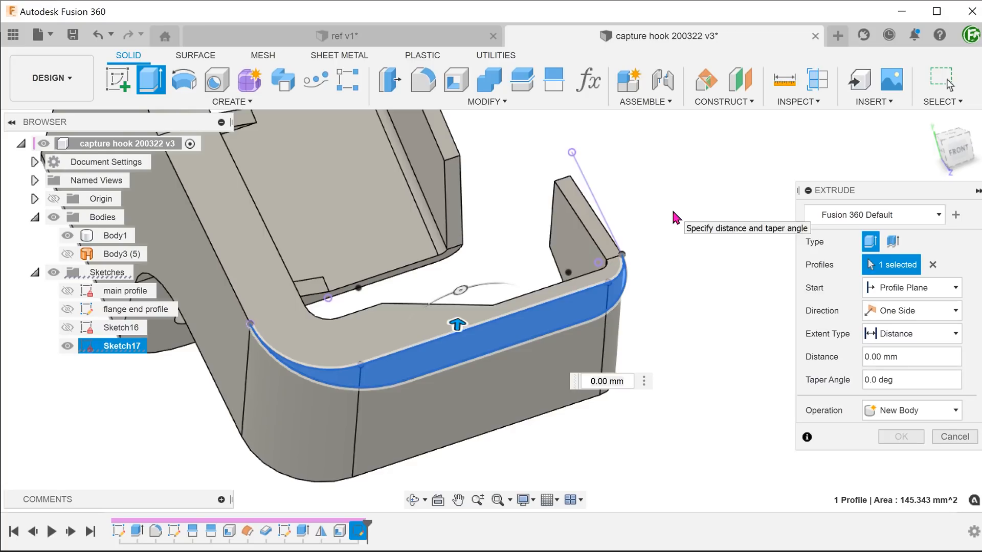
Extrude the arc band profile To Object up to the flange face, joined to the body.
left_click(909, 333)
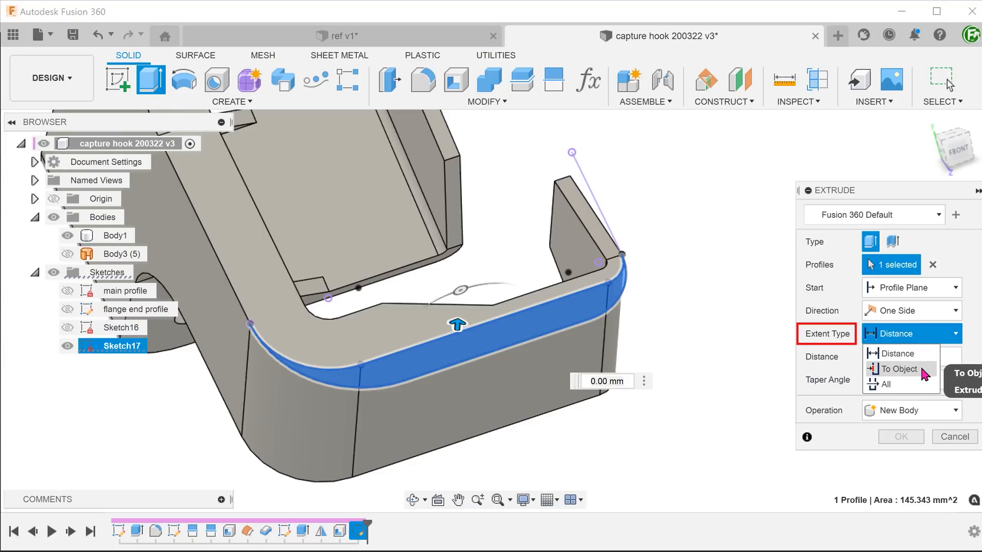
left_click(896, 369)
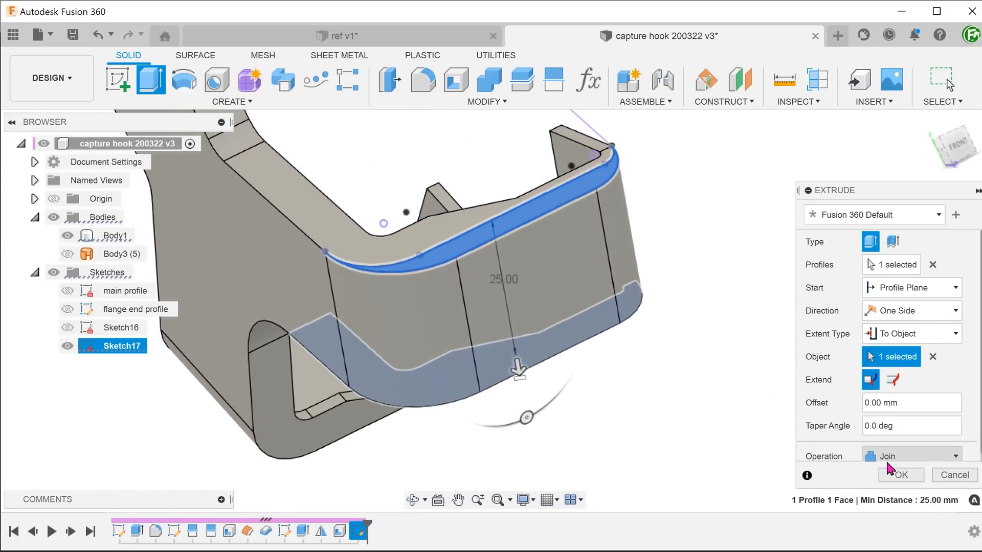
left_click(899, 475)
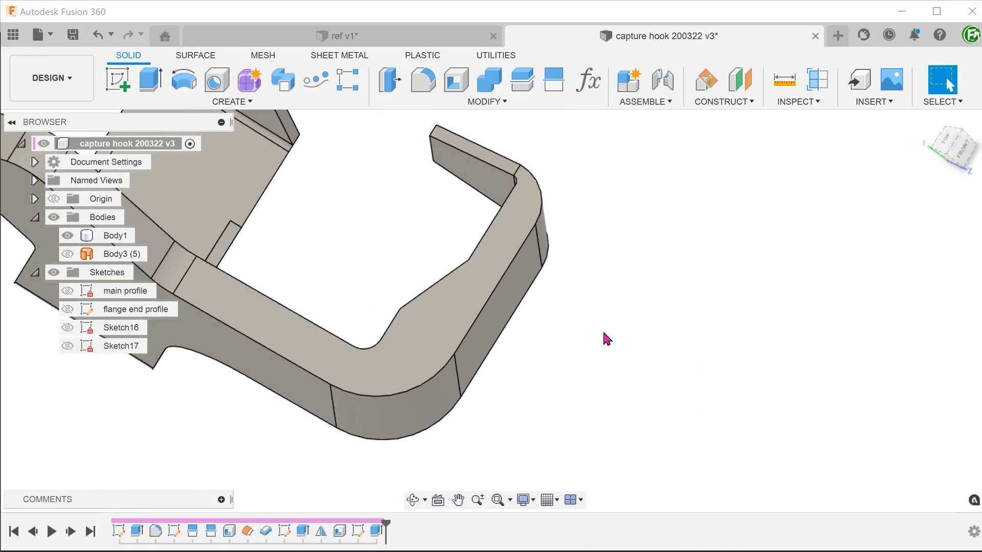
Mirror the rib extrusion feature across the front plane using Identical compute.
left_click(230, 101)
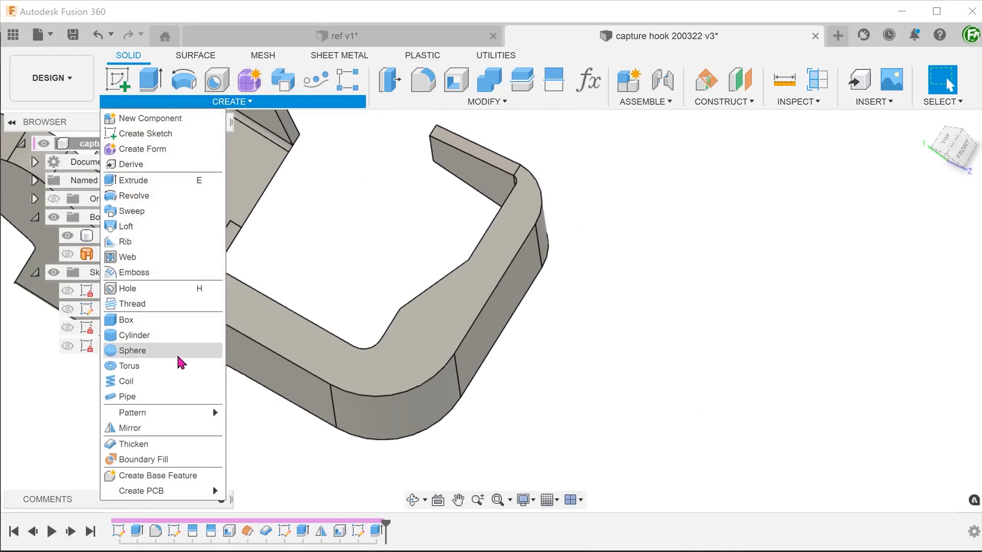
mouse_move(135, 428)
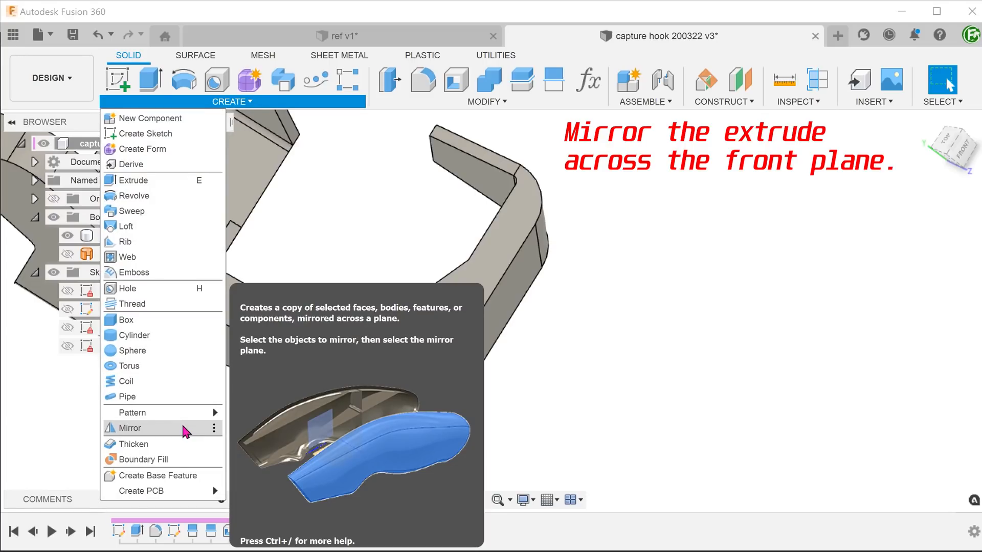
left_click(129, 427)
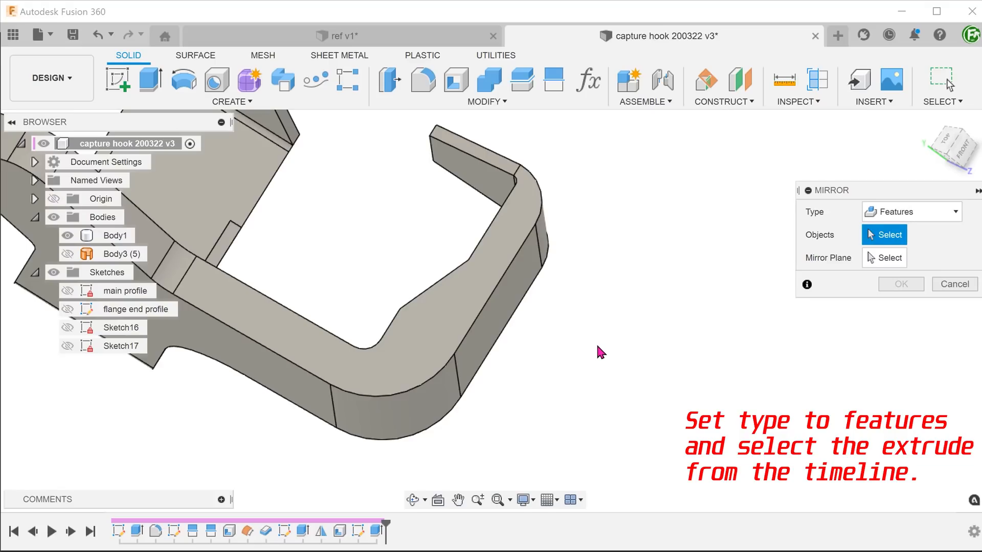
left_click(377, 530)
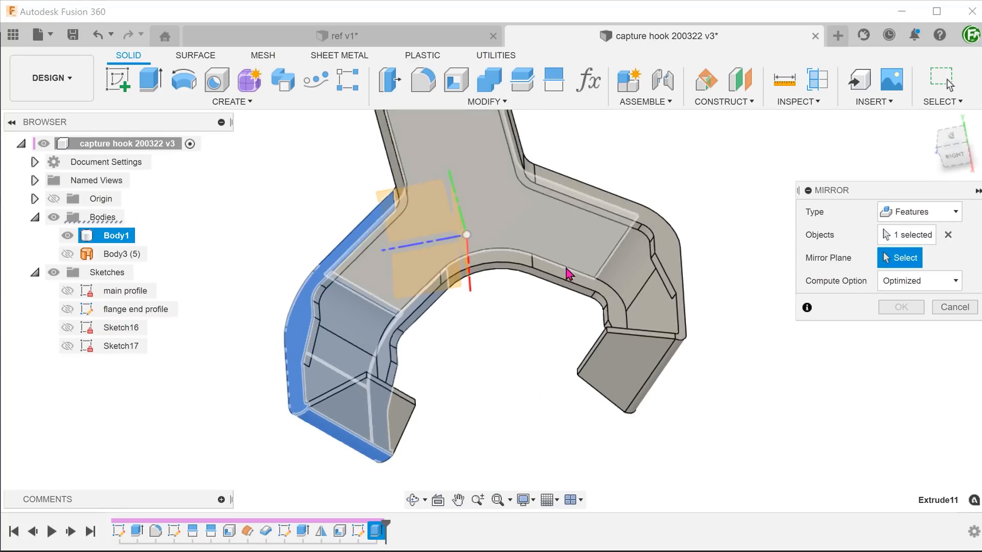
left_click(407, 238)
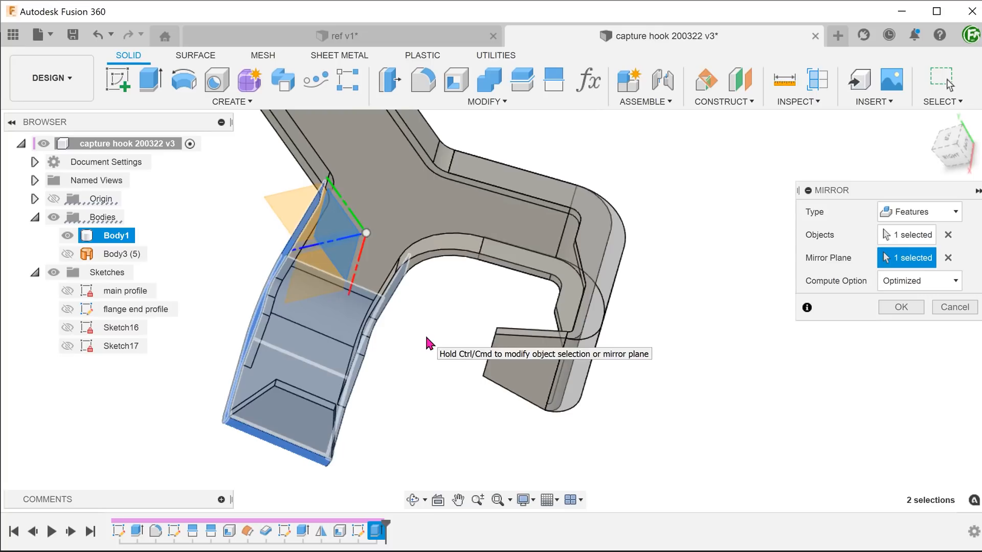
left_click(917, 281)
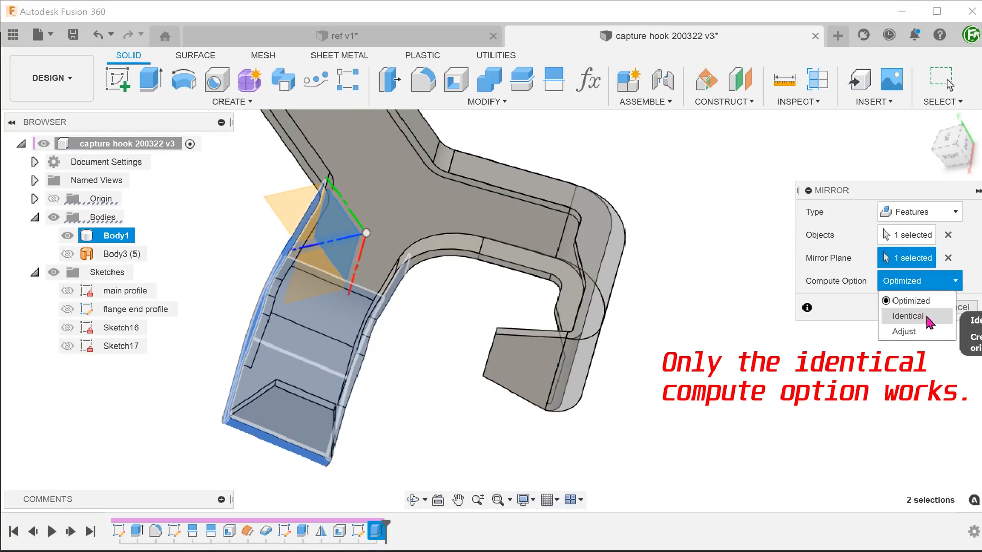
left_click(906, 316)
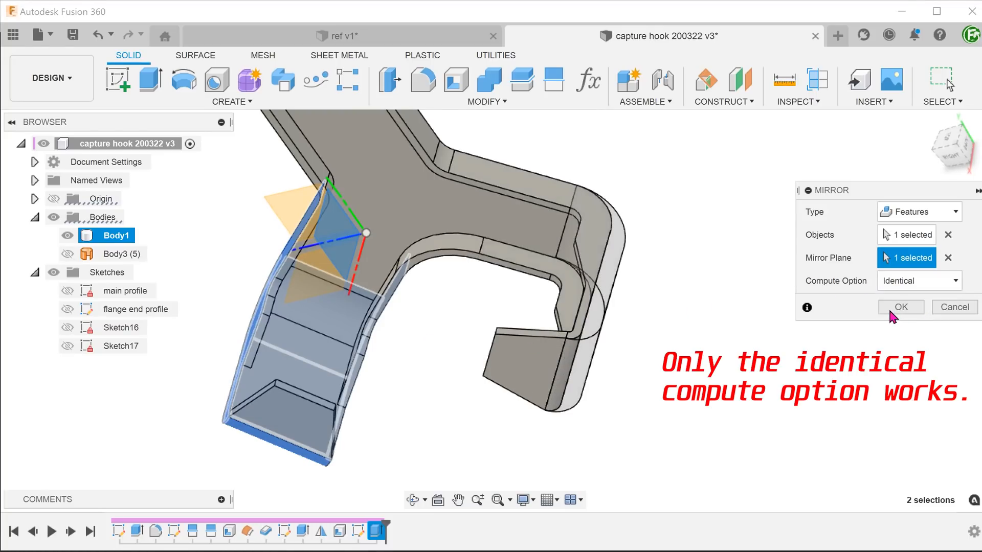
left_click(899, 306)
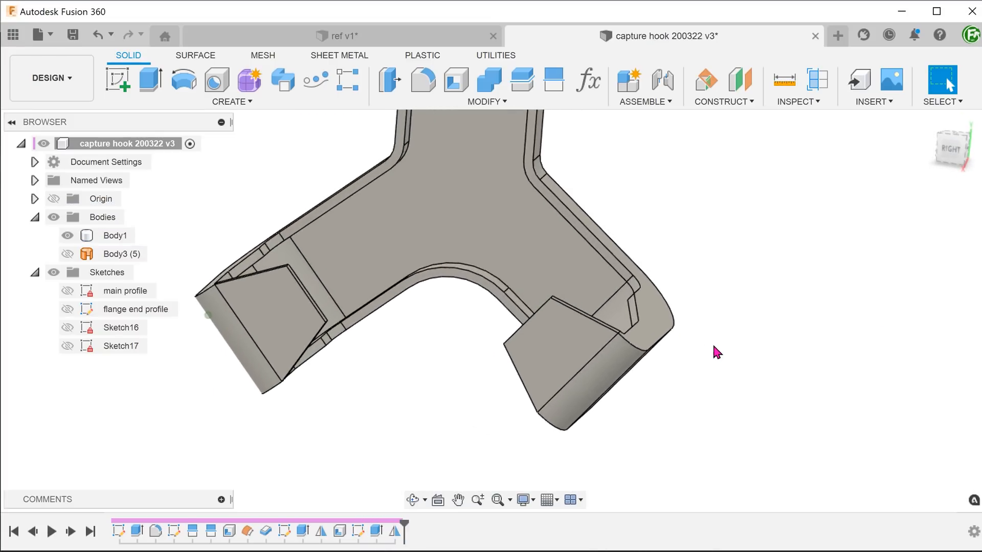
left_click_drag(717, 351, 388, 303)
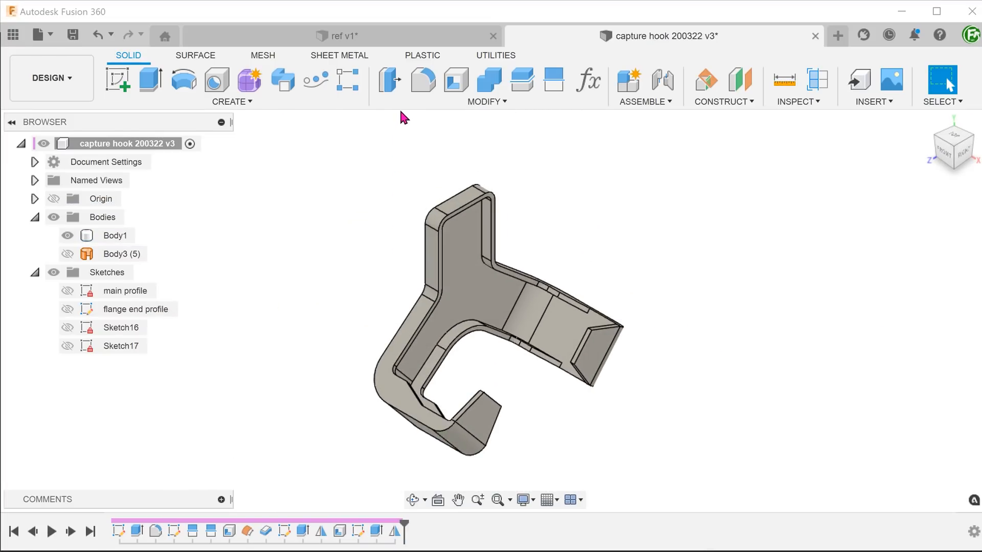
Start a Shell with Tangent Chain on, removing the flat Y-shaped face.
left_click(485, 101)
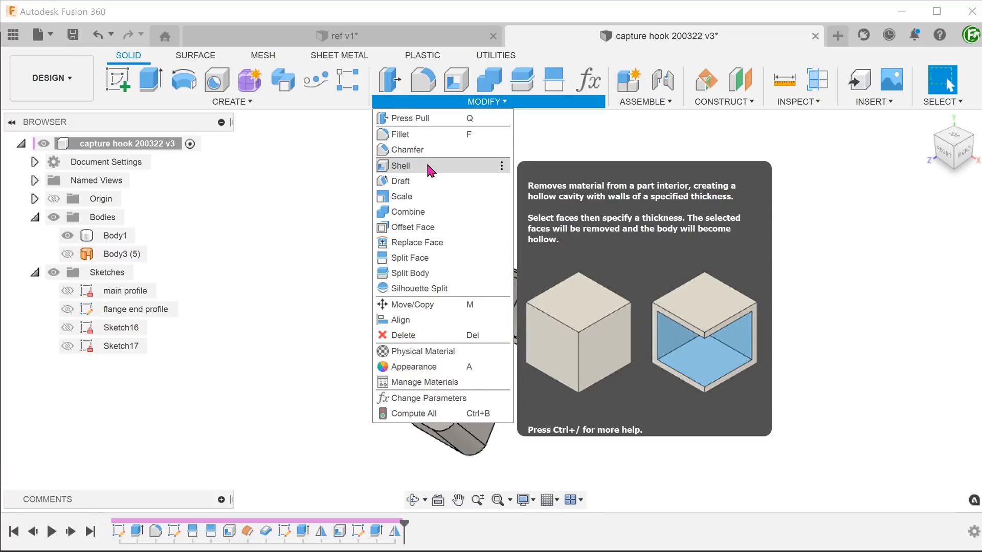
left_click(401, 165)
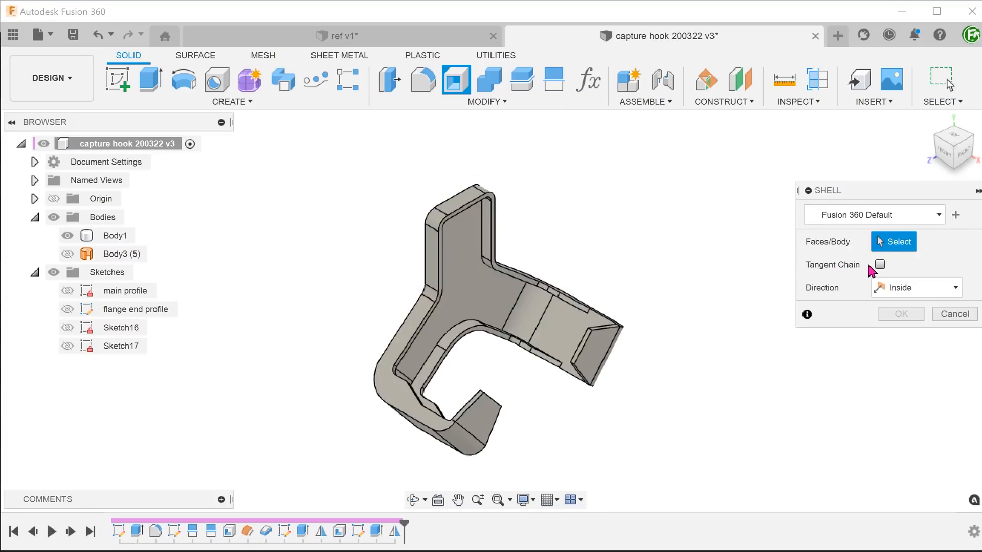
left_click(878, 264)
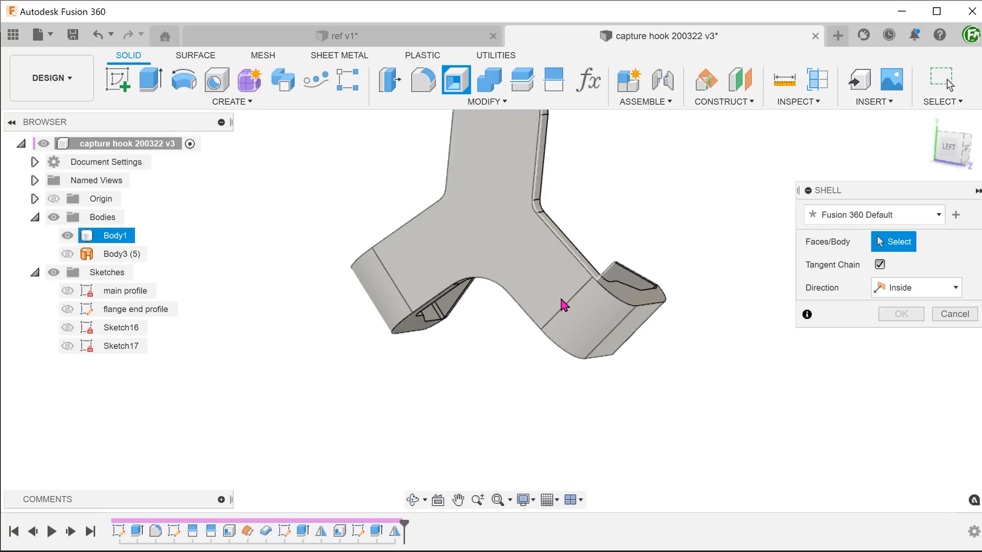
left_click(561, 304)
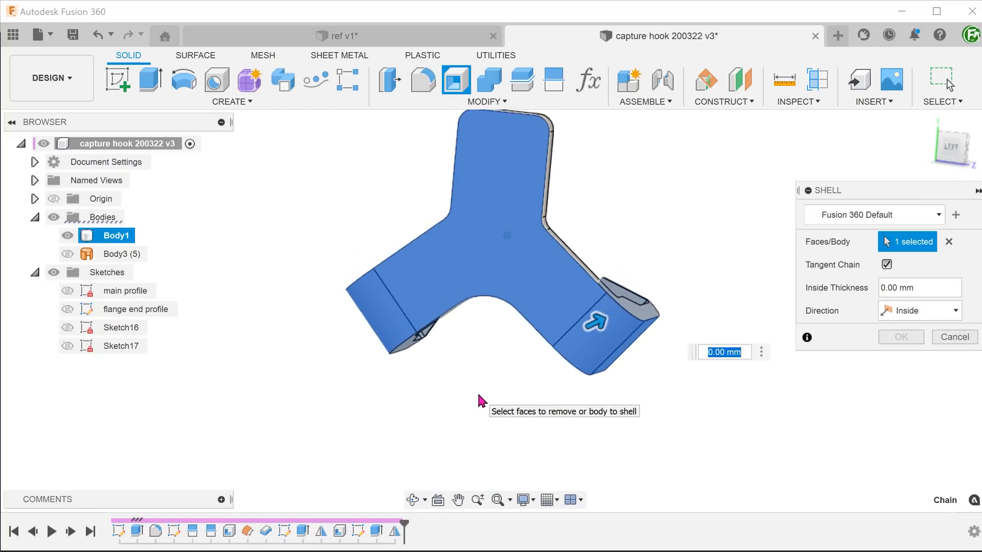